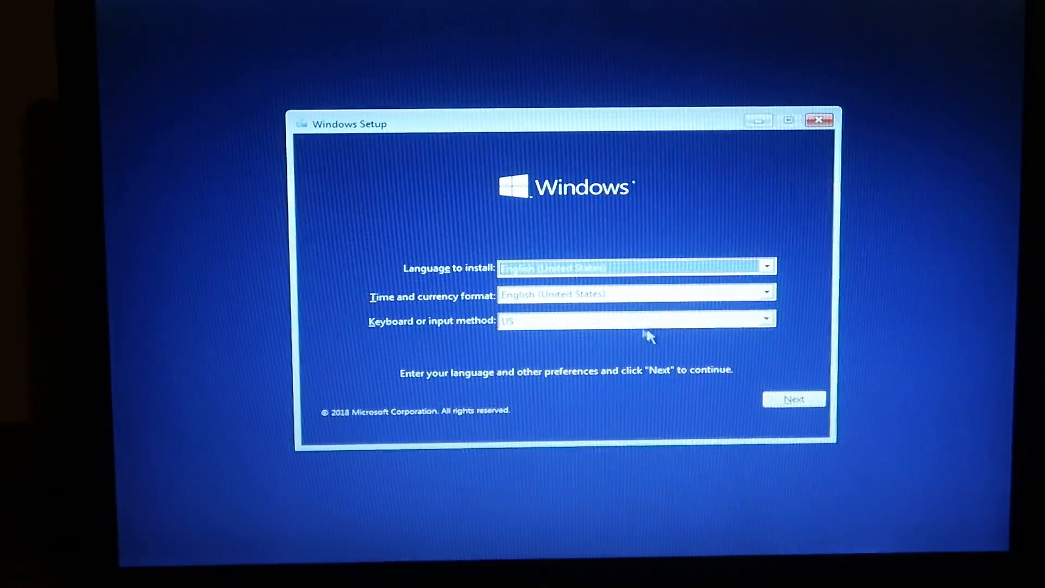
- Accept English (United States) language and US keyboard, then start the Windows installation
click(794, 399)
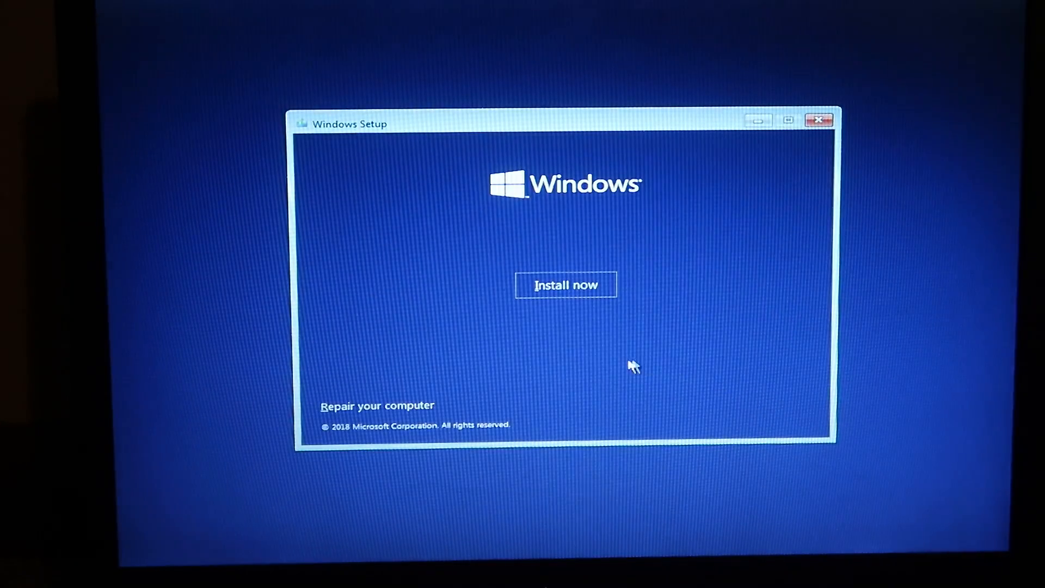
click(564, 284)
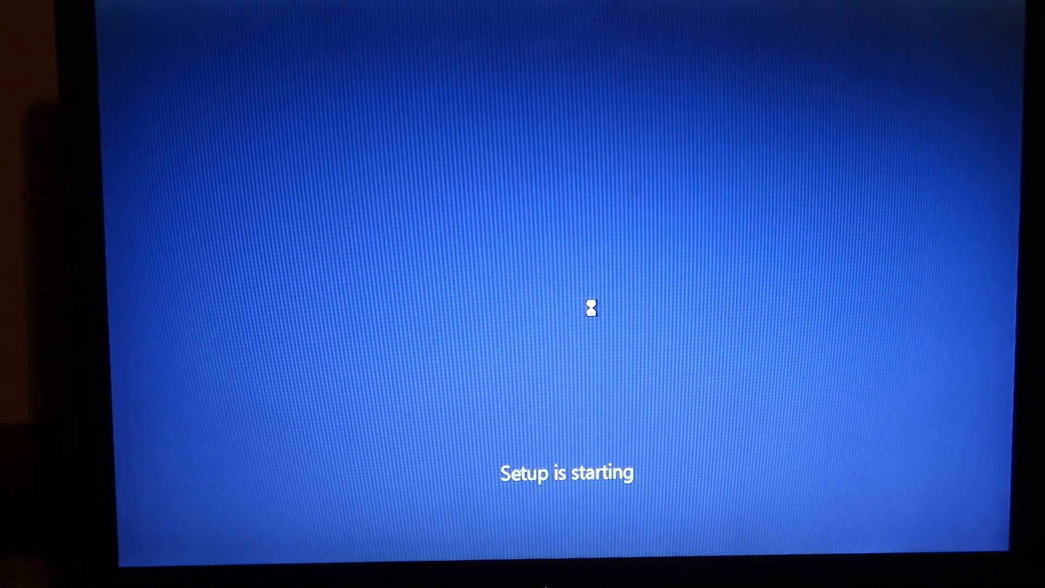
mouse_move(659, 355)
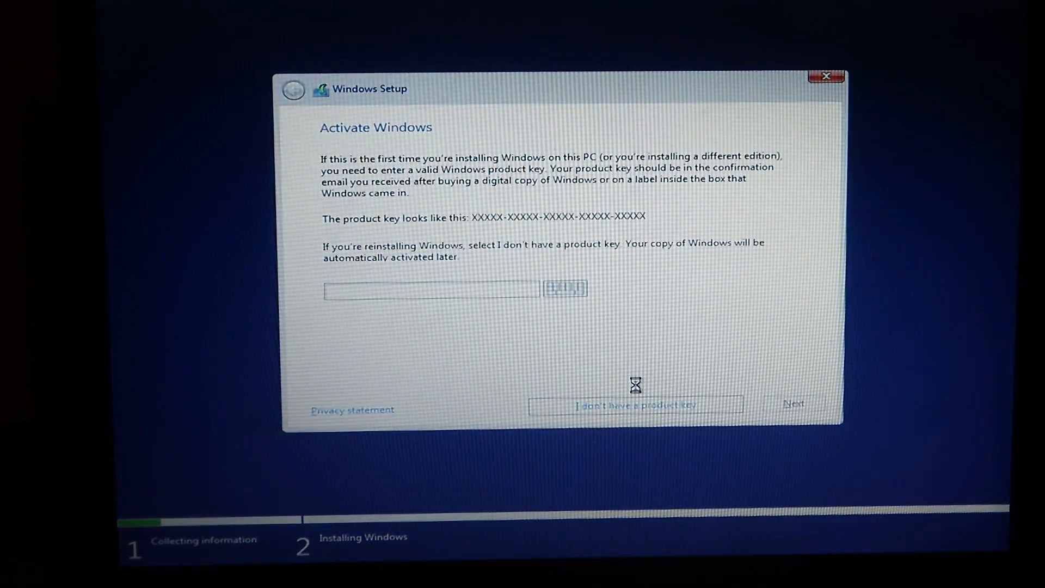
mouse_move(612, 376)
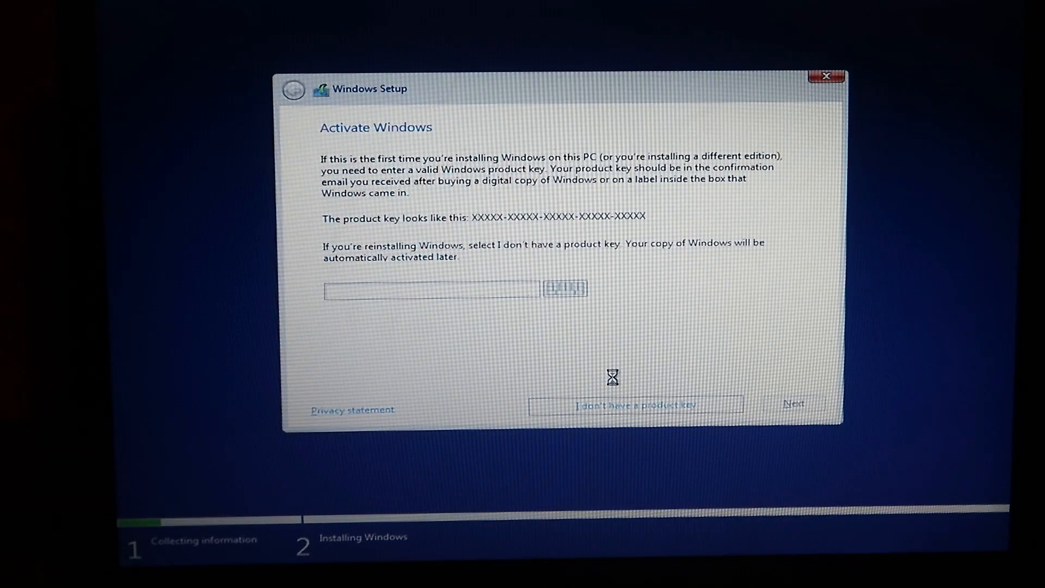
- Continue without a product key and accept the license terms to reach the install-location page
click(613, 405)
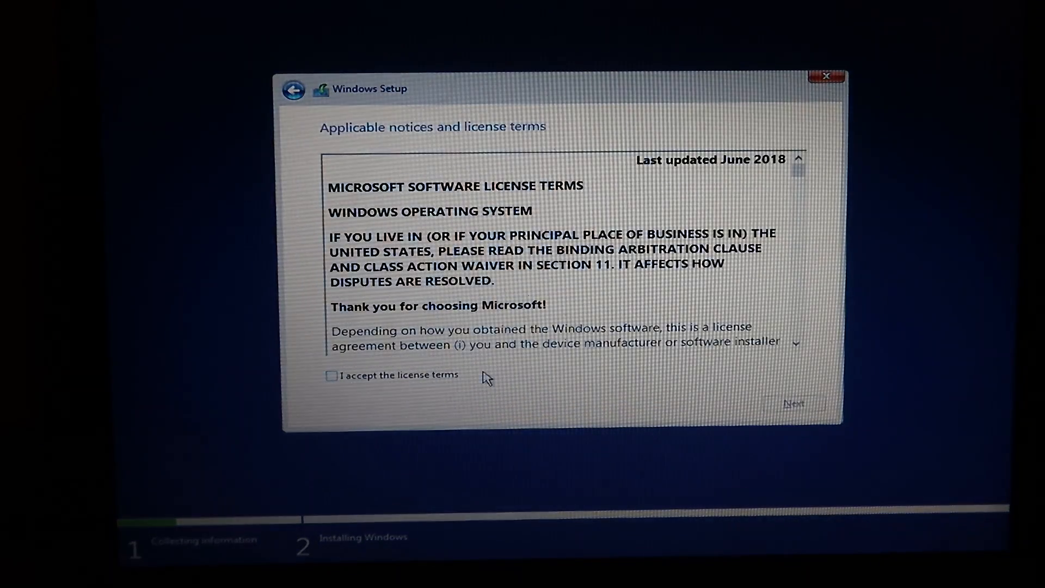
mouse_move(619, 406)
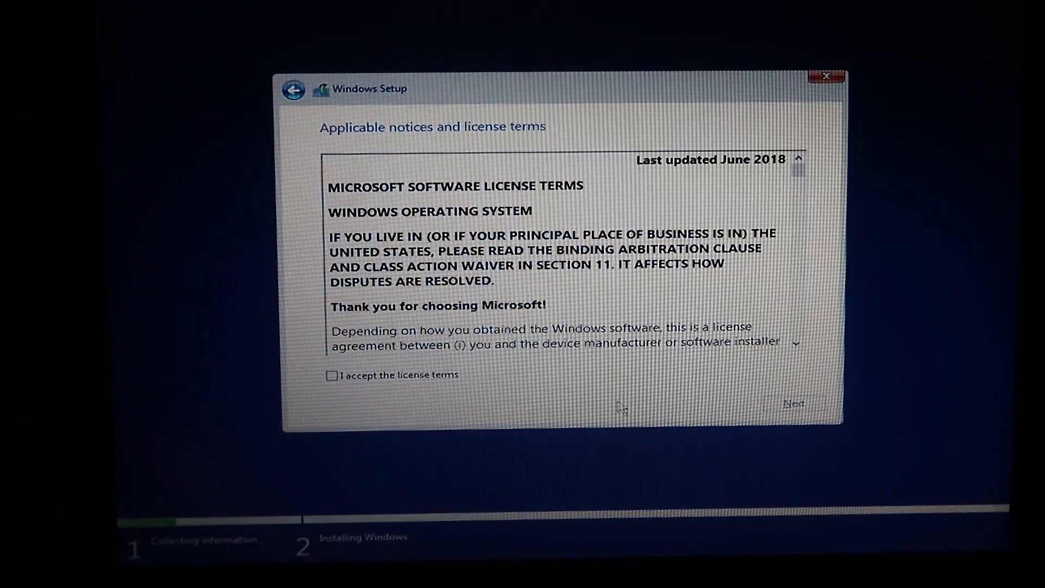
click(331, 374)
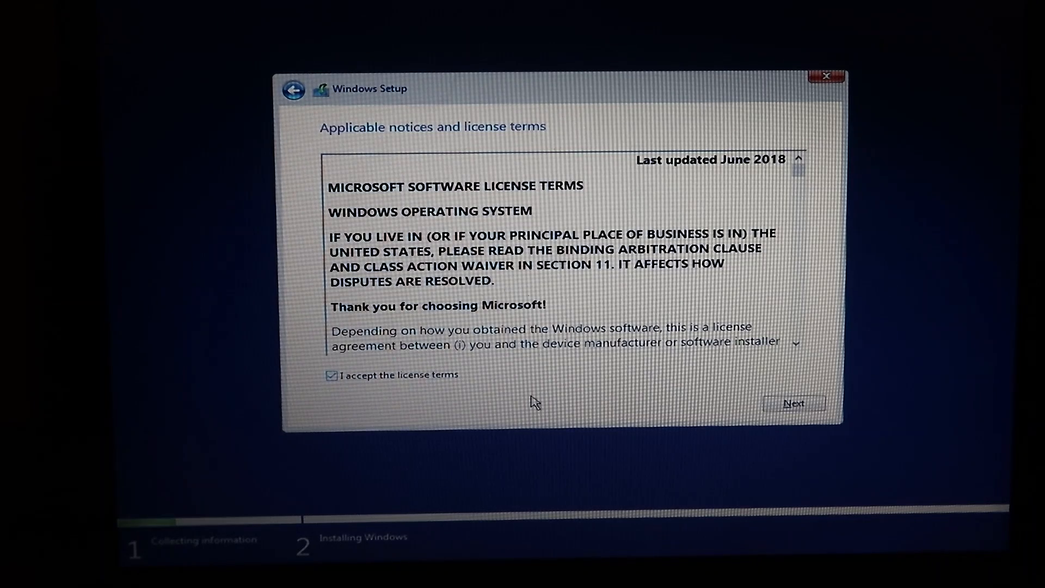
click(793, 403)
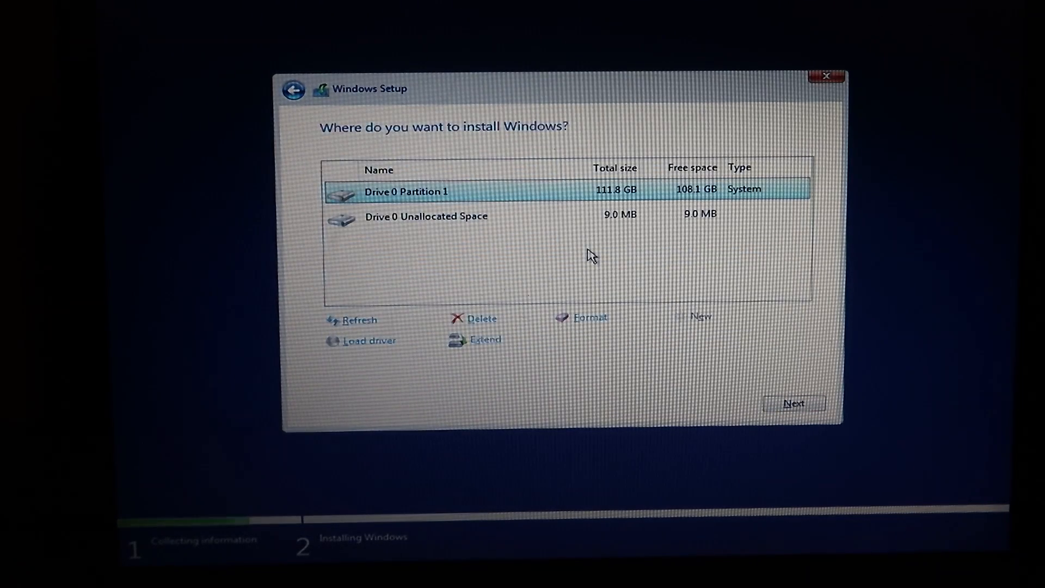
- Delete the 111.8 GB Drive 0 partition and install onto the resulting unallocated space
click(480, 318)
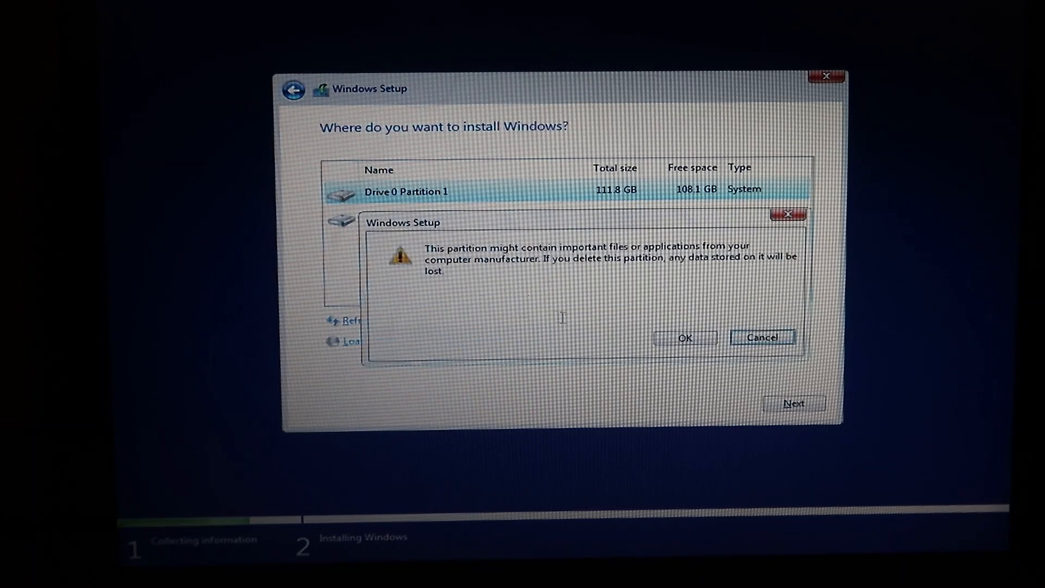
click(683, 338)
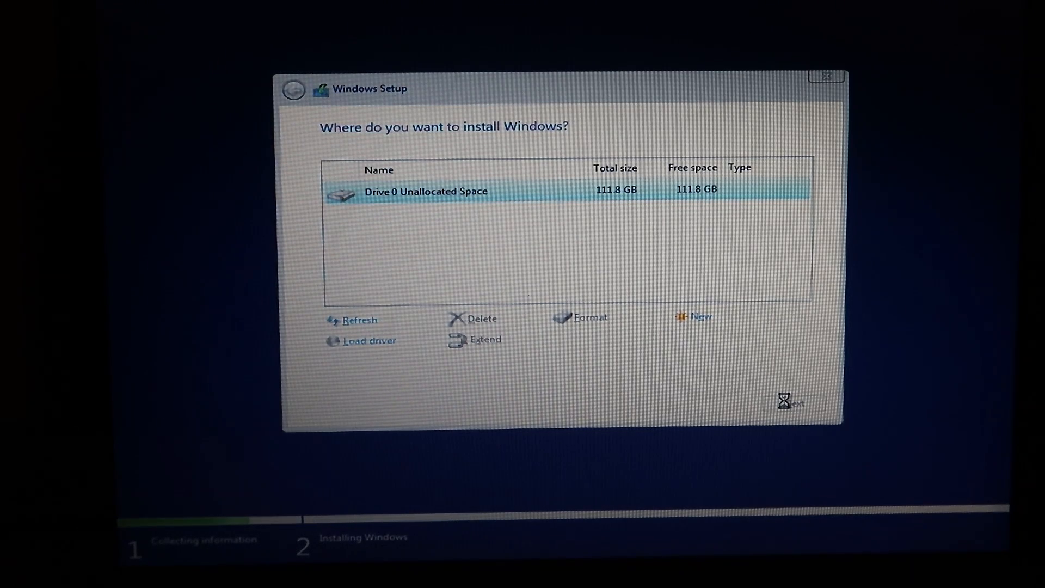
click(794, 402)
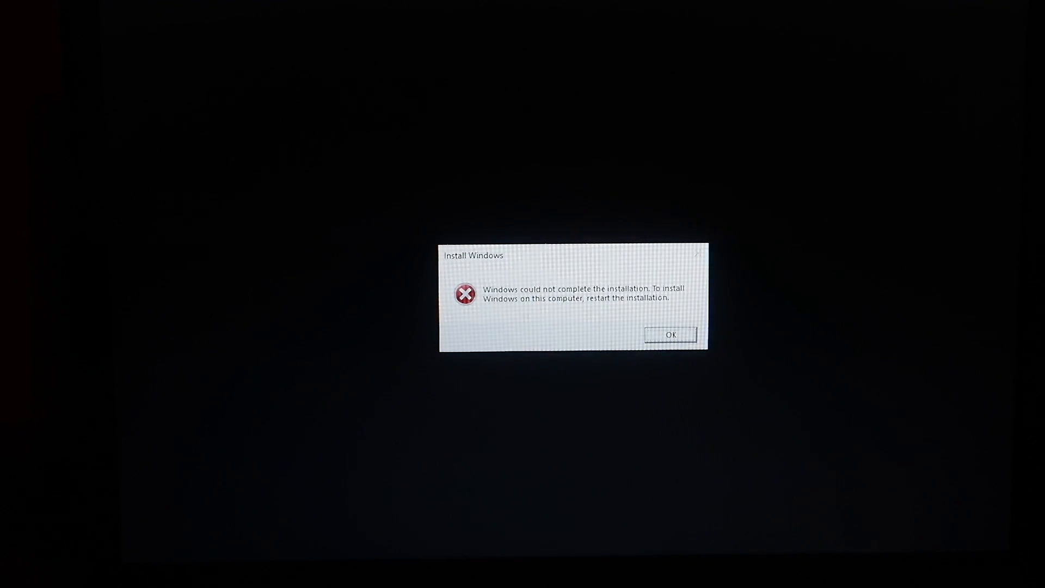
- Dismiss the 'Windows could not complete the installation' error with OK
click(669, 334)
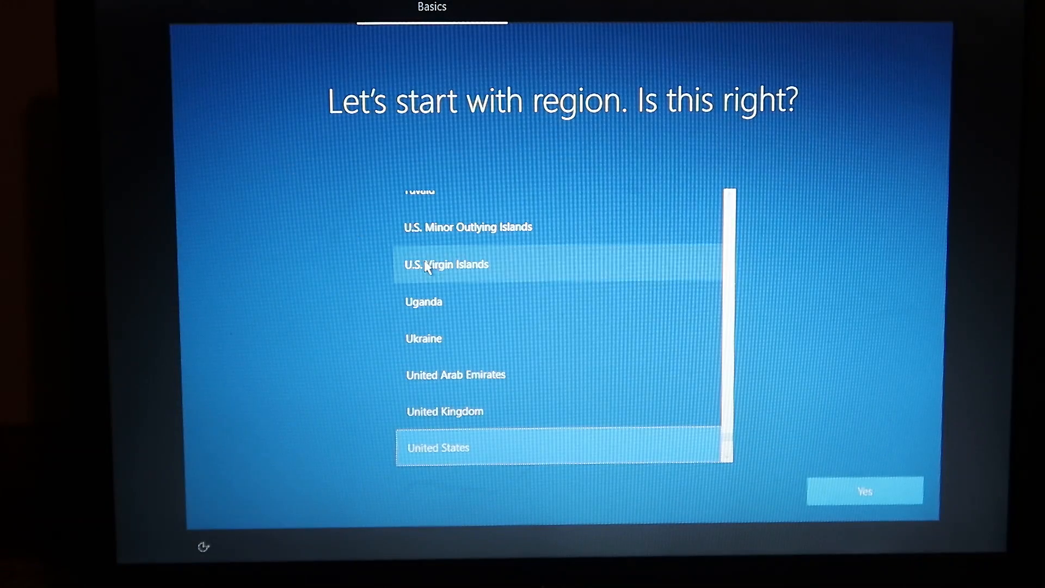
- Confirm United States region and US keyboard layout, skipping a second layout
click(863, 491)
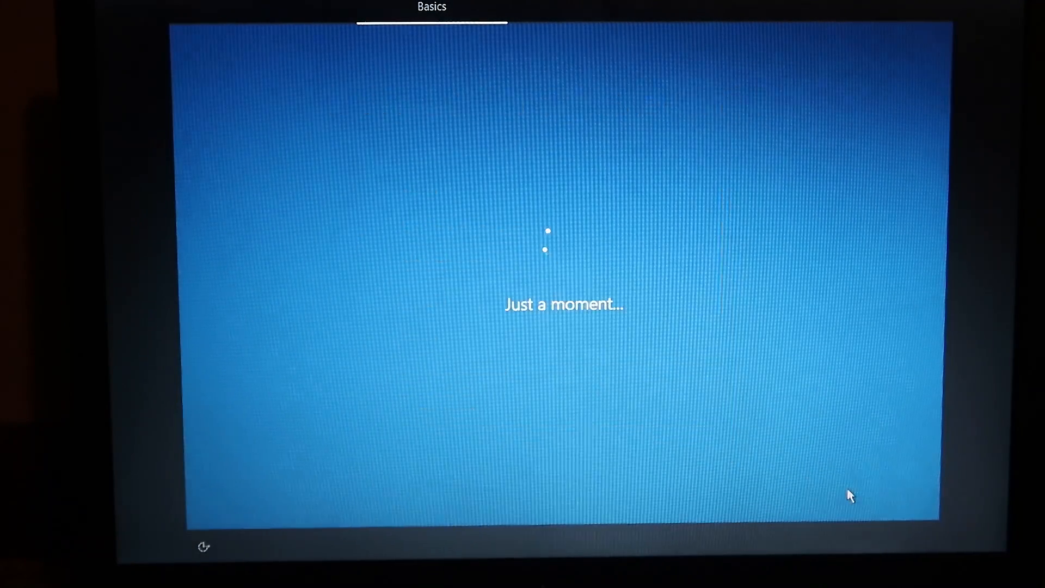
mouse_move(773, 411)
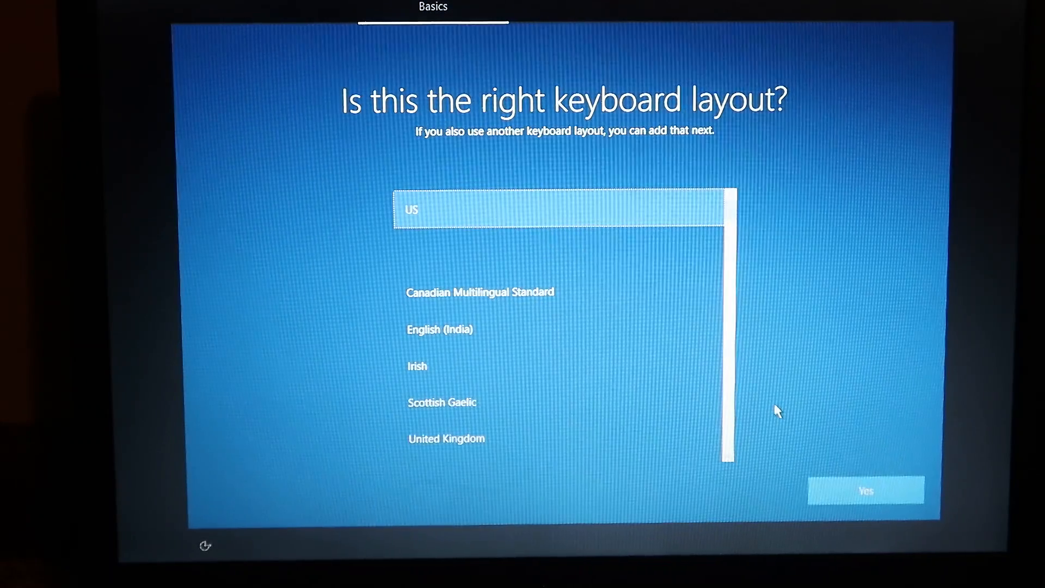
click(865, 491)
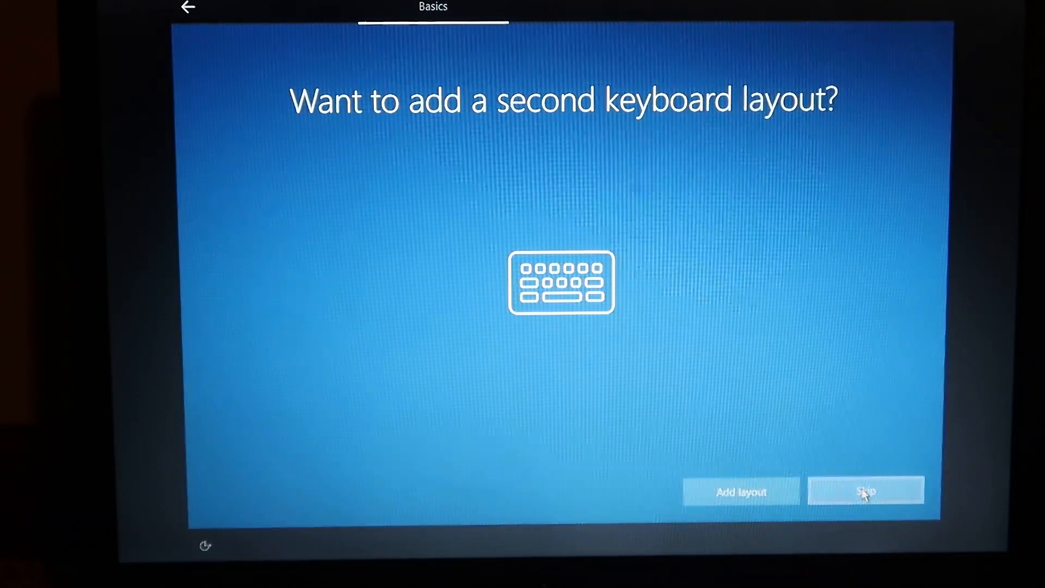
click(864, 490)
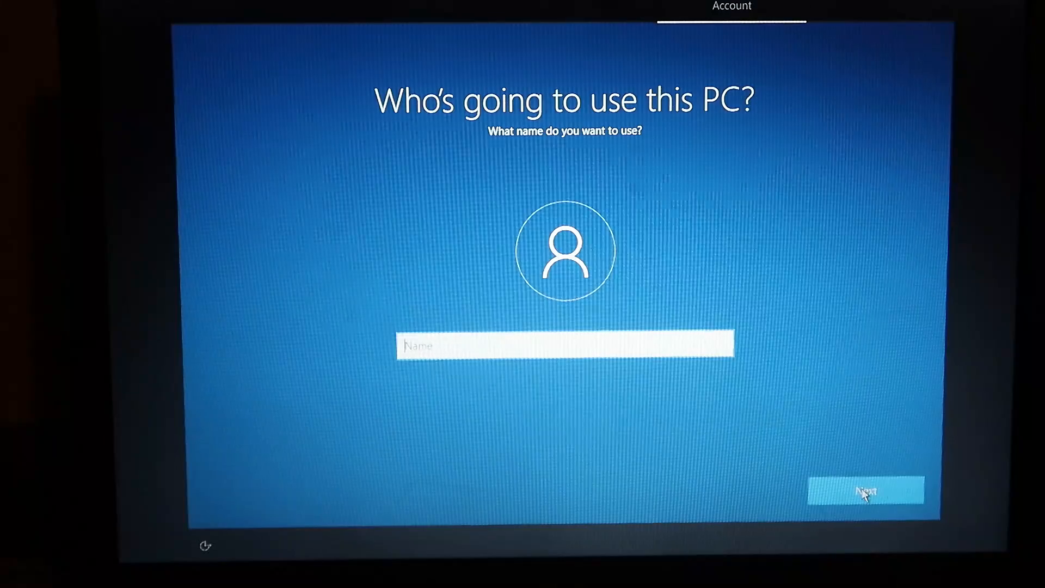
- Enter account name 'wi', skip the password, and accept the privacy settings to finish setup
text(wi)
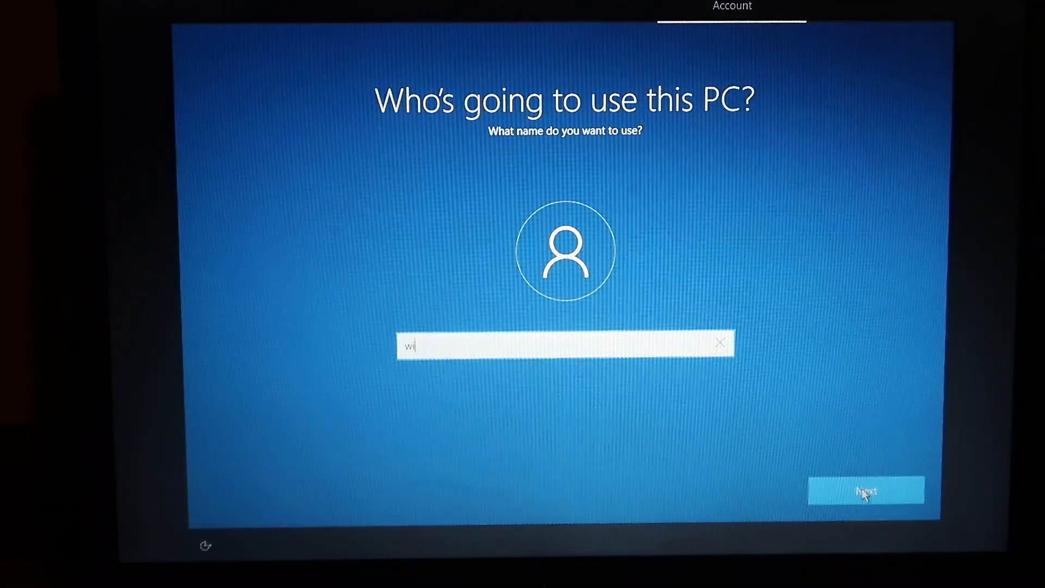
click(865, 489)
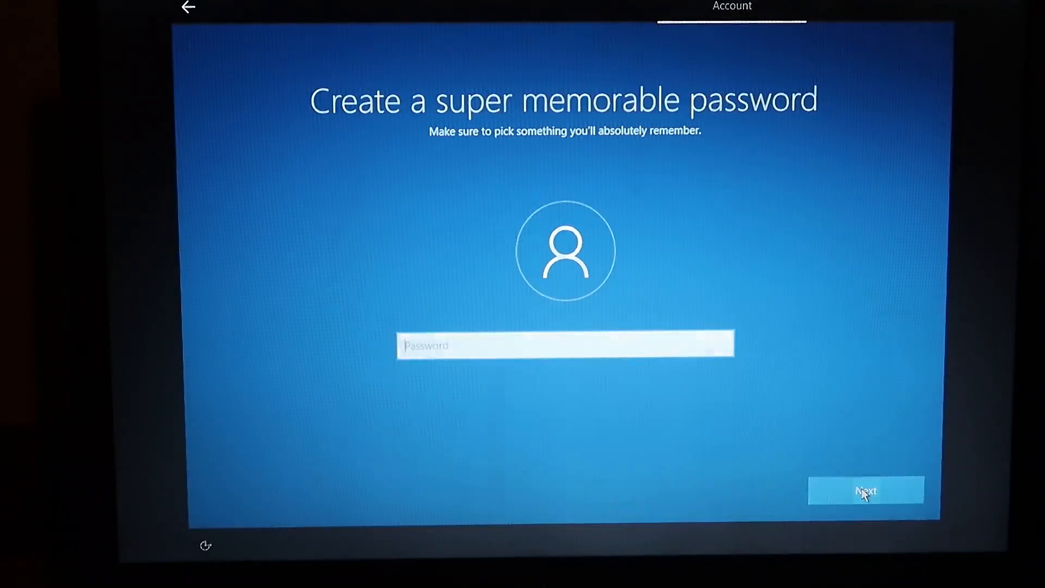
click(866, 491)
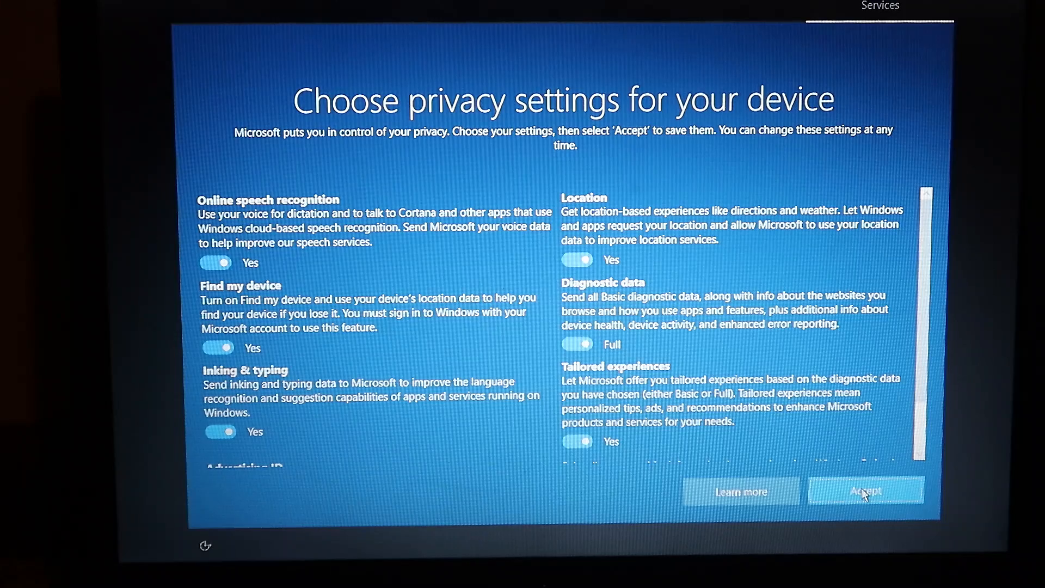
click(864, 491)
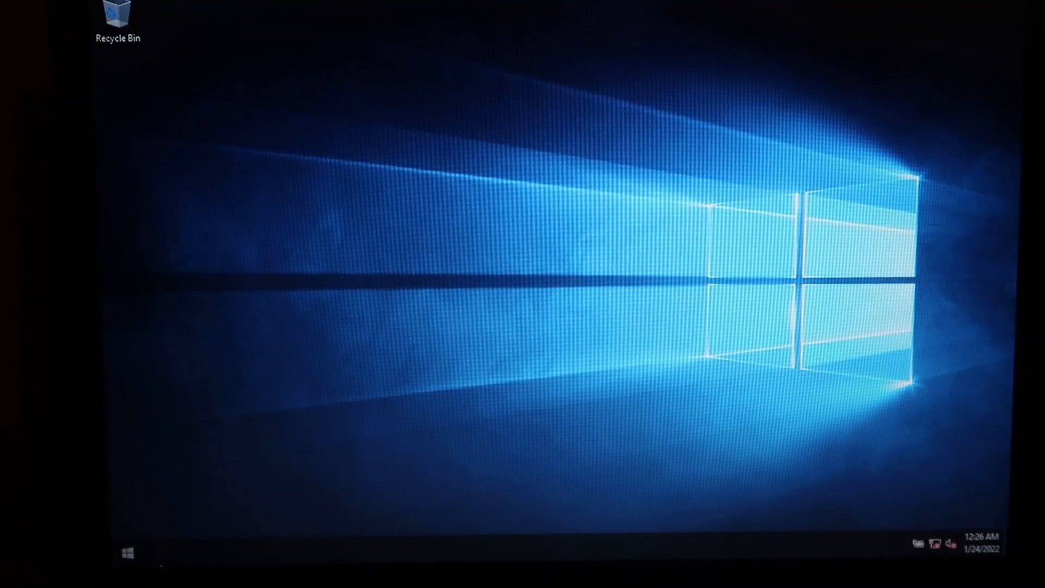
- Bring up the Start menu from the taskbar to view Settings and the Windows folders
click(127, 553)
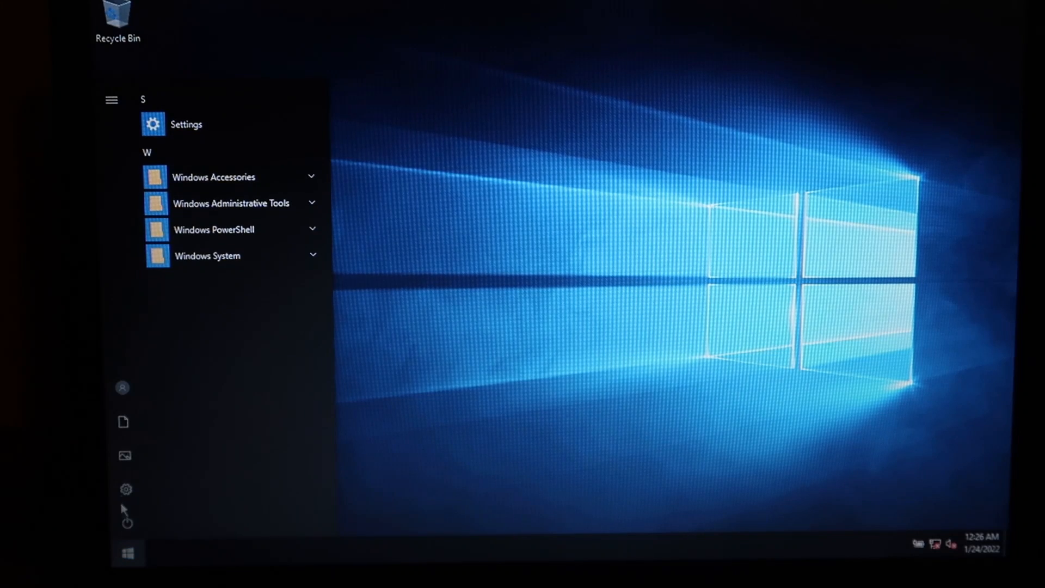
mouse_move(353, 427)
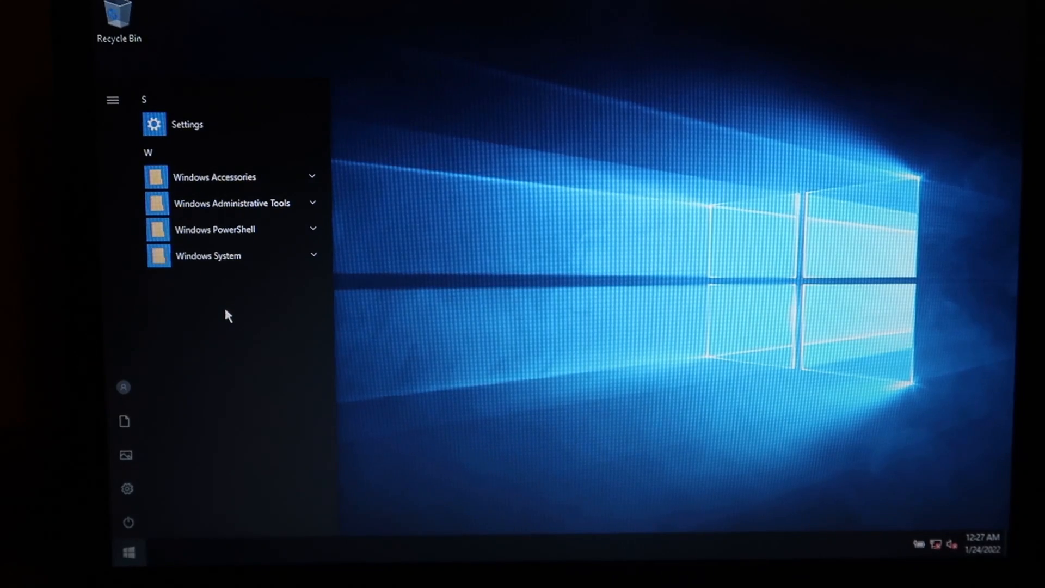
mouse_move(171, 283)
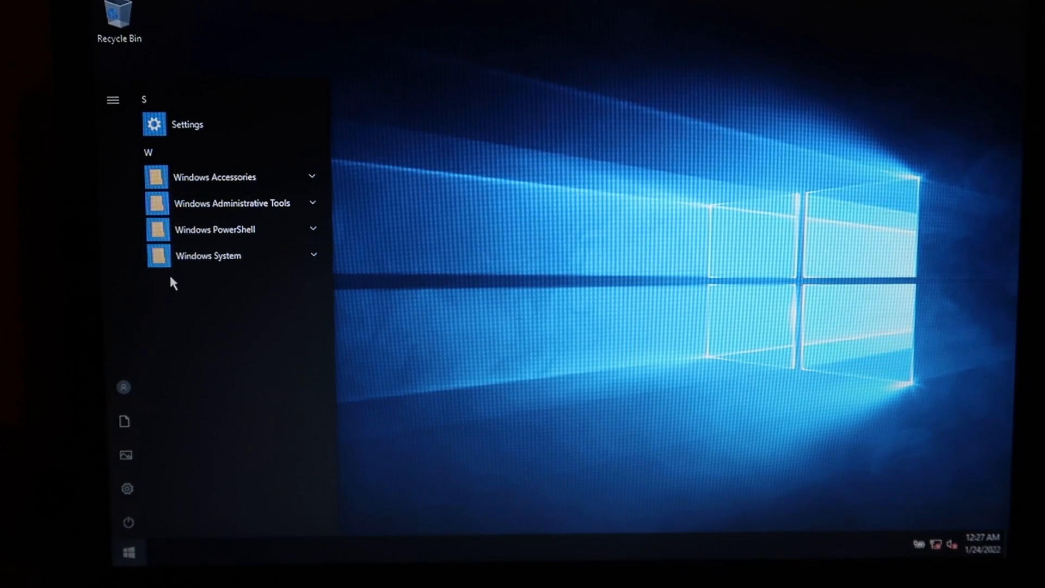
mouse_move(369, 416)
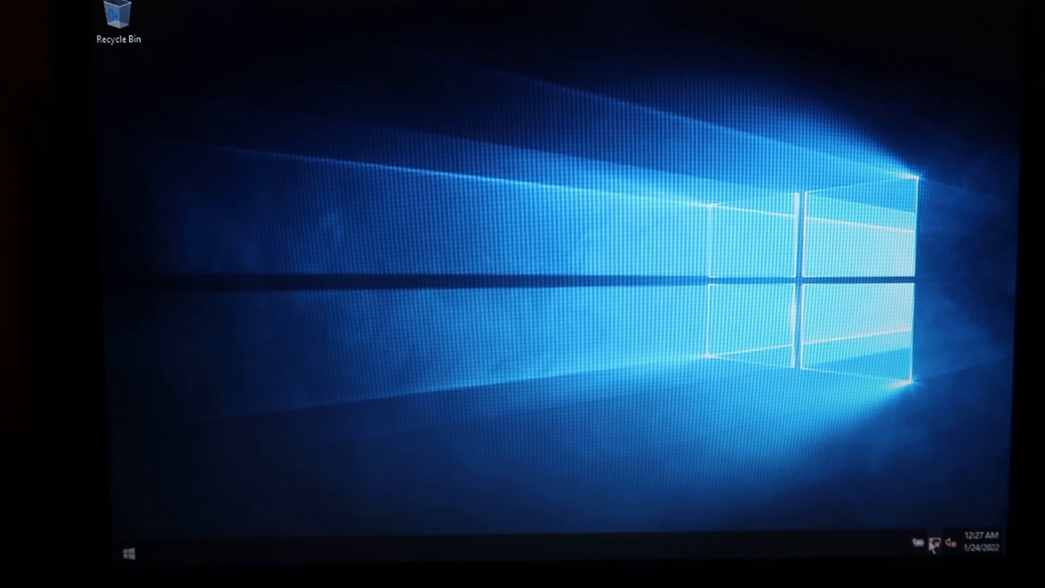
mouse_move(895, 506)
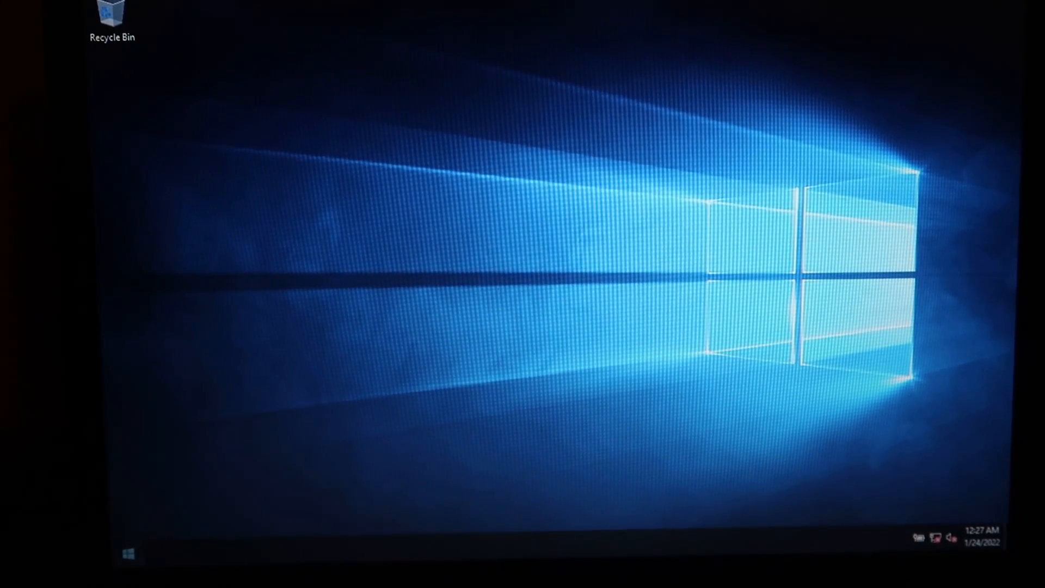
click(126, 555)
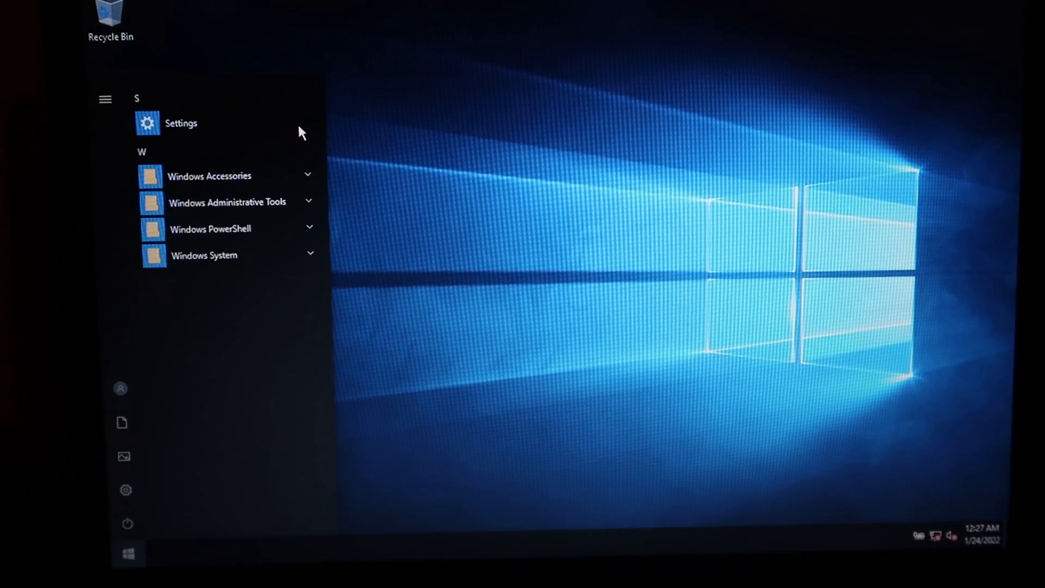
mouse_move(228, 117)
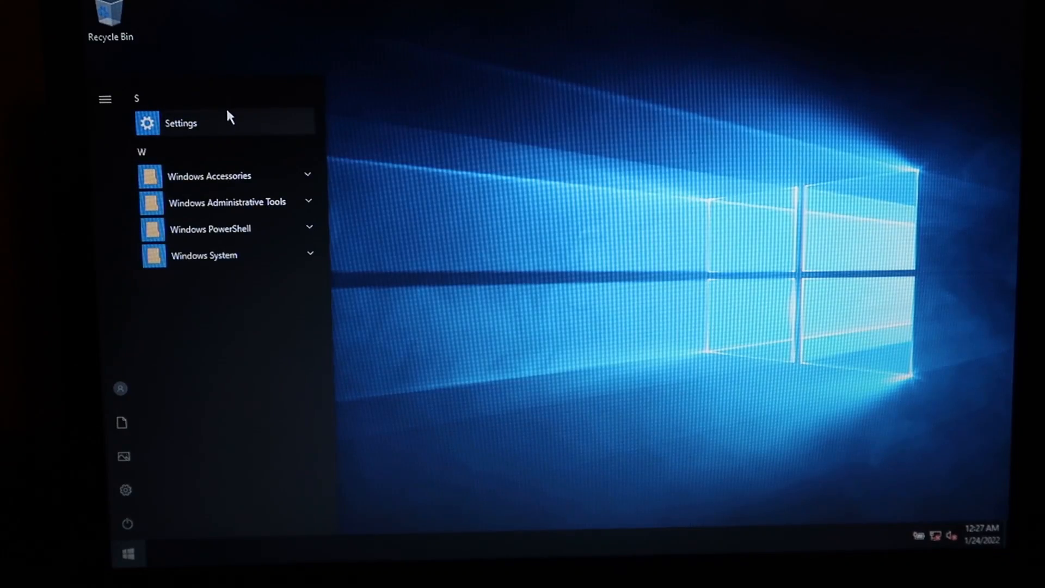
click(180, 123)
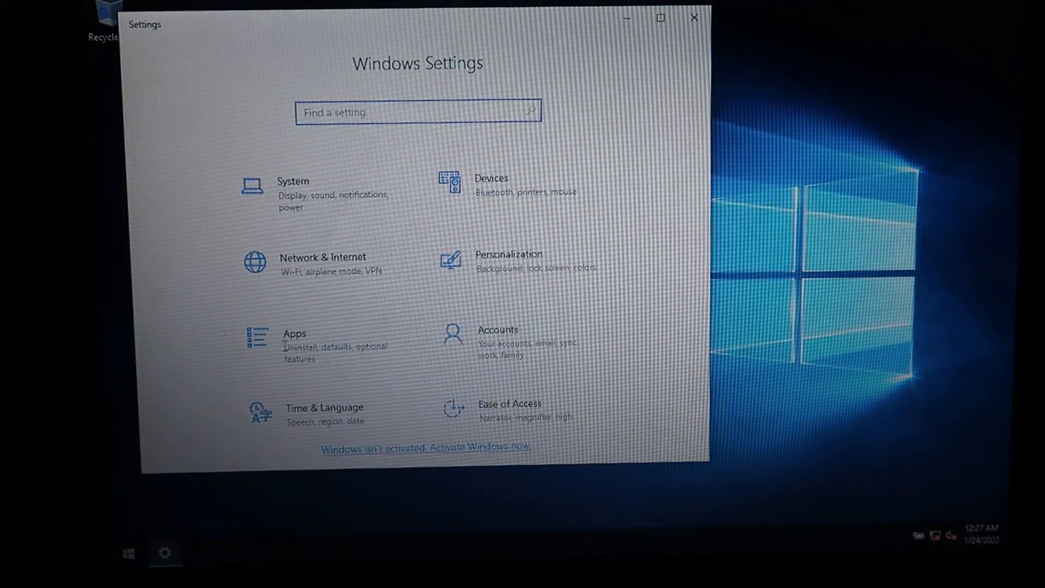
mouse_move(694, 17)
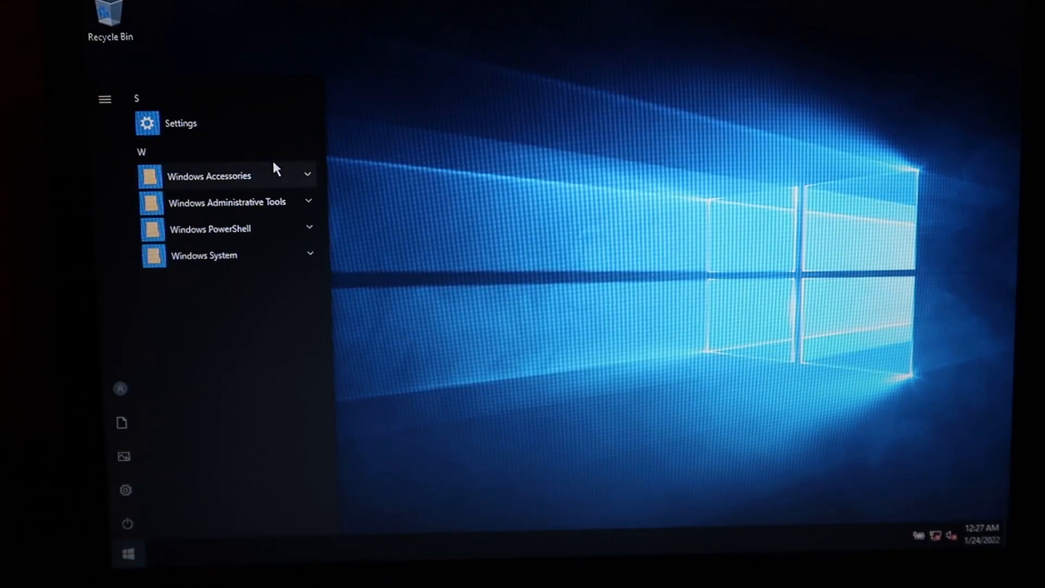
- Launch Calculator from Windows Accessories, close it, then launch Notepad
click(209, 176)
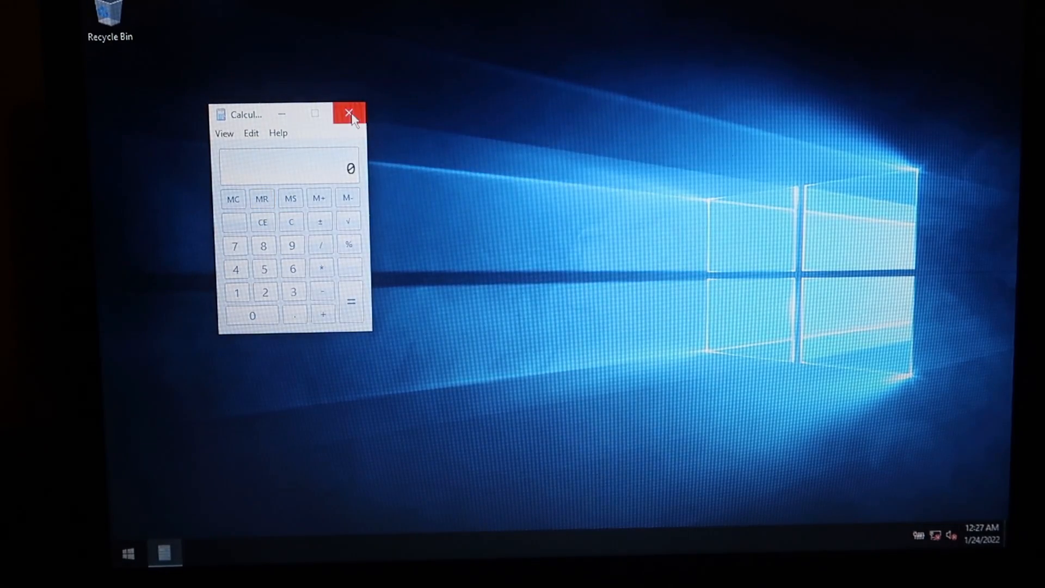
click(127, 552)
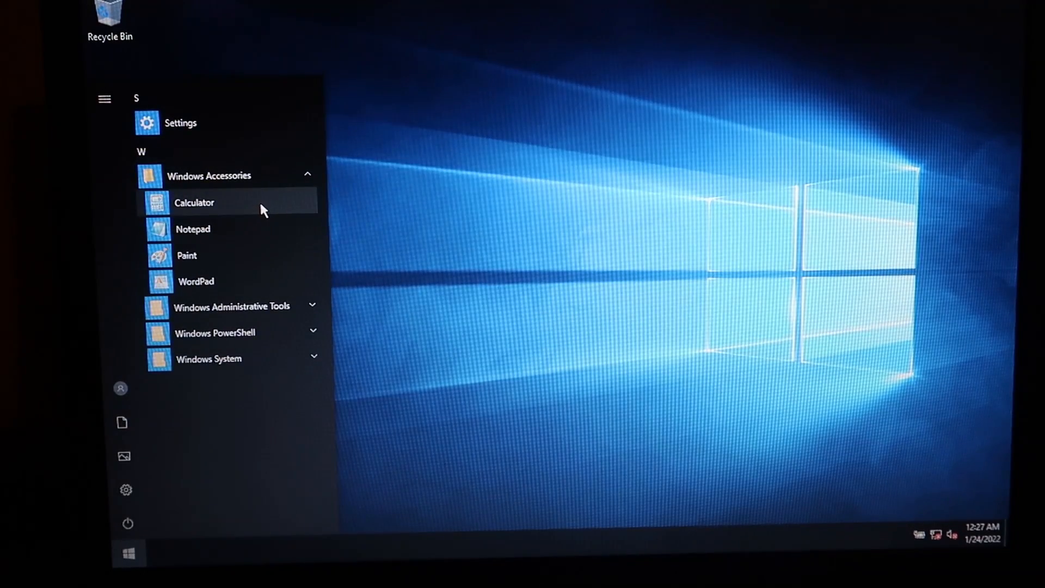
mouse_move(250, 230)
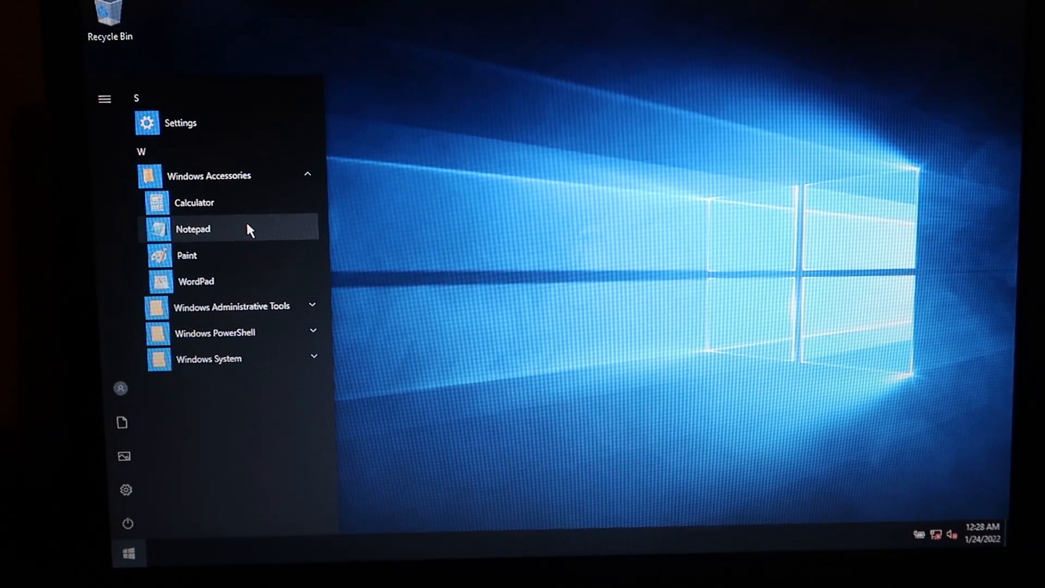
click(192, 229)
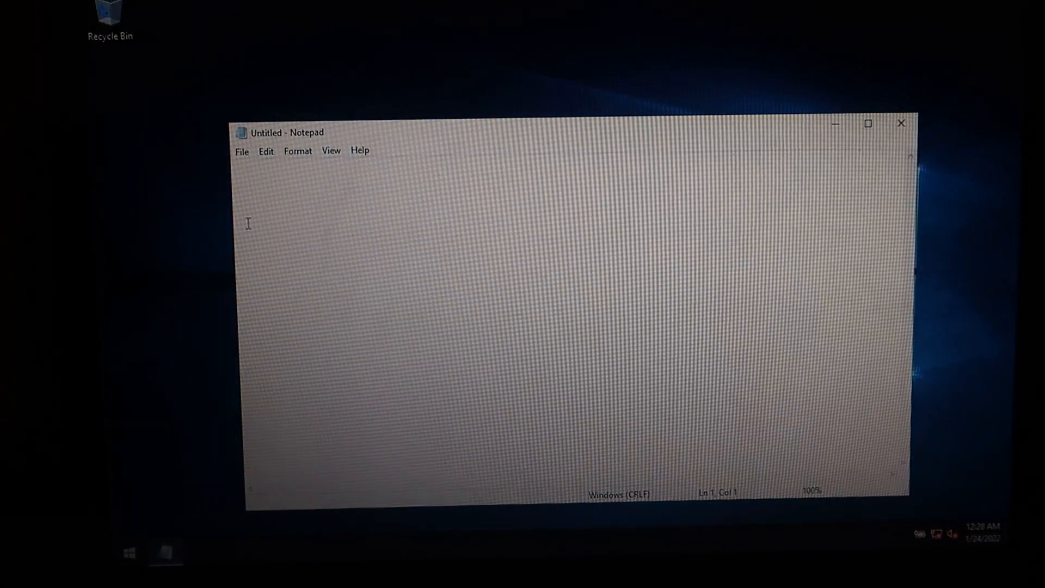
- Write scratch text 'Tec dfsg fdhgfh...' in Notepad, select it all, and close without saving
text(Tec)
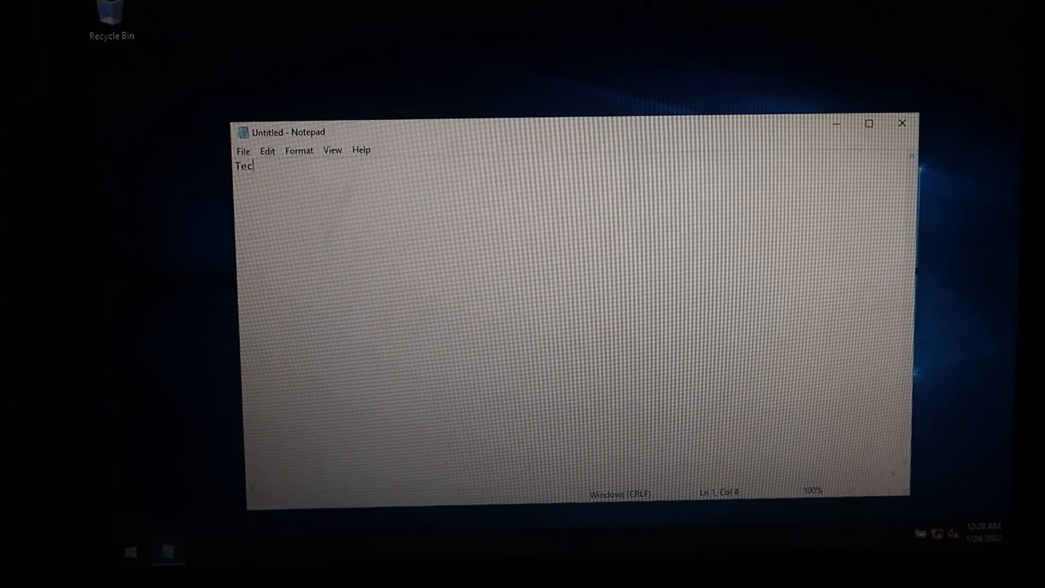
text(dfsg fdhgfh)
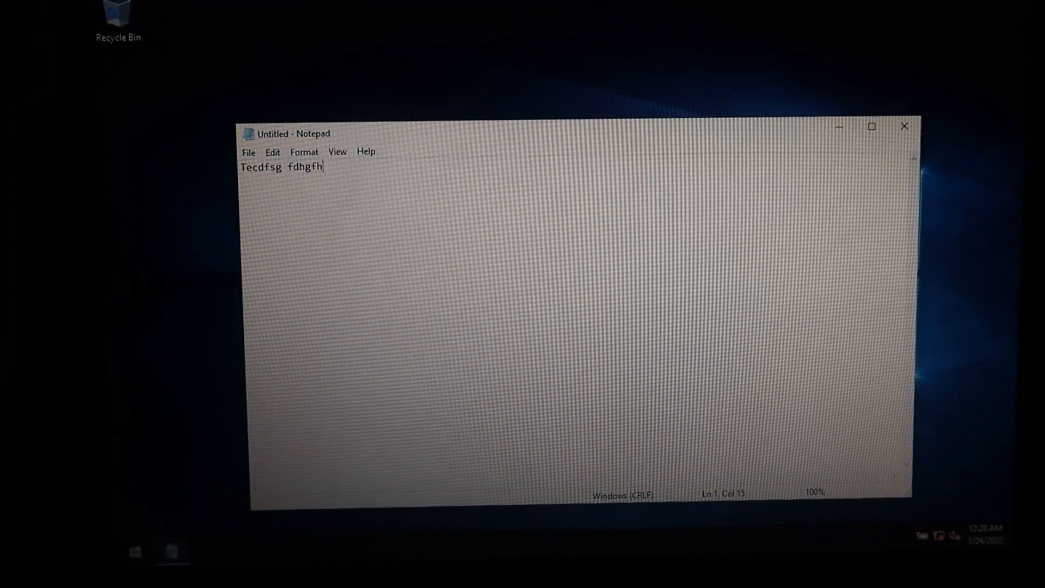
text(d gfdgdfs gfdsg gfdg)
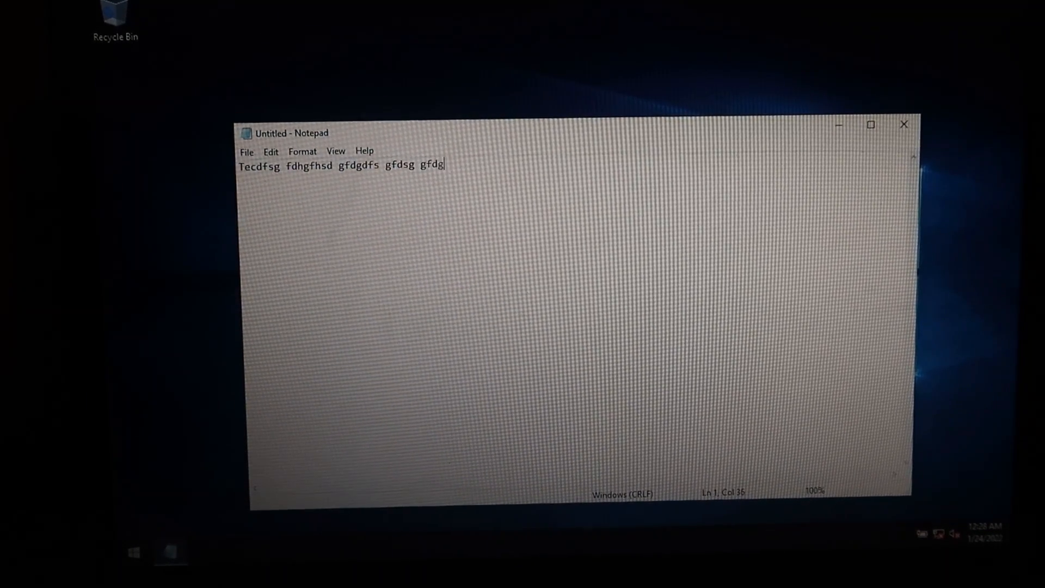
text(fd fdsefsdggs)
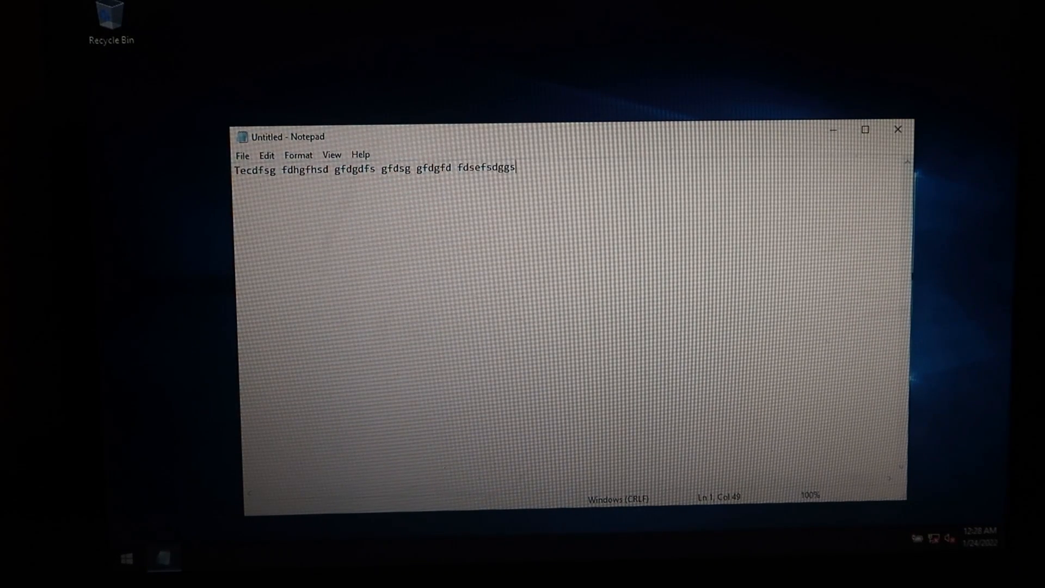
key(ctrl+a)
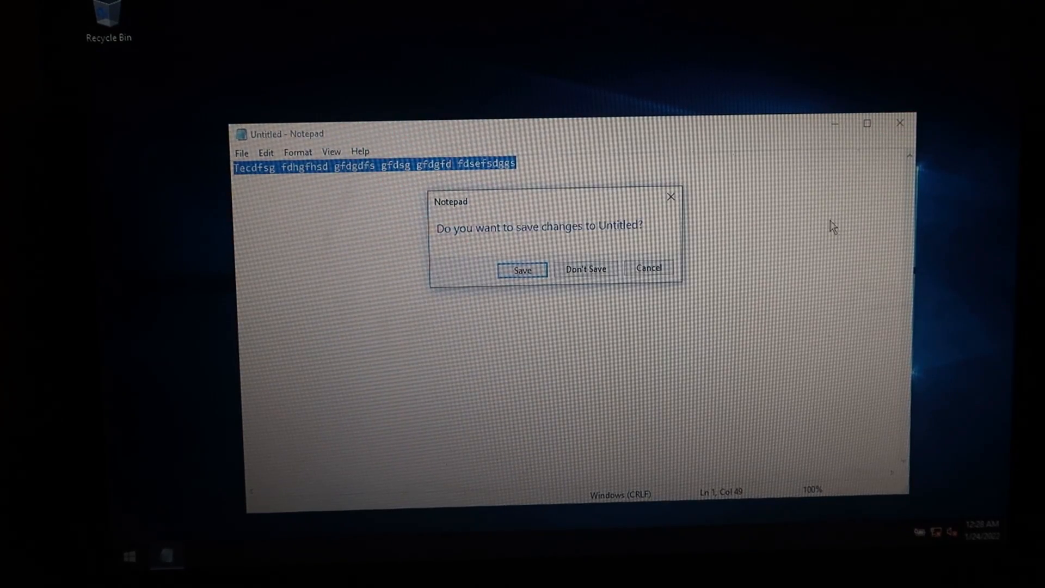
click(586, 269)
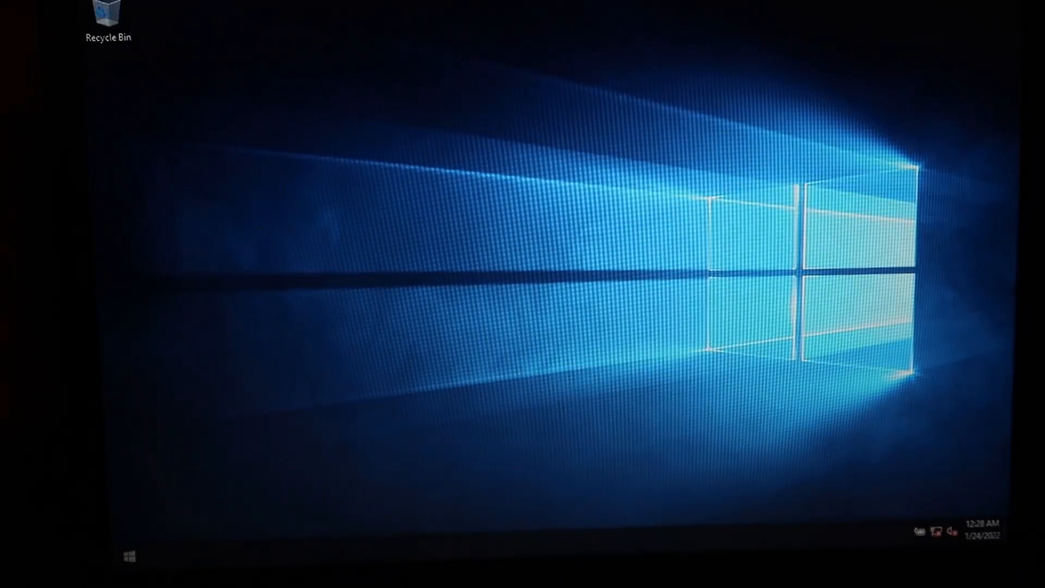
click(126, 555)
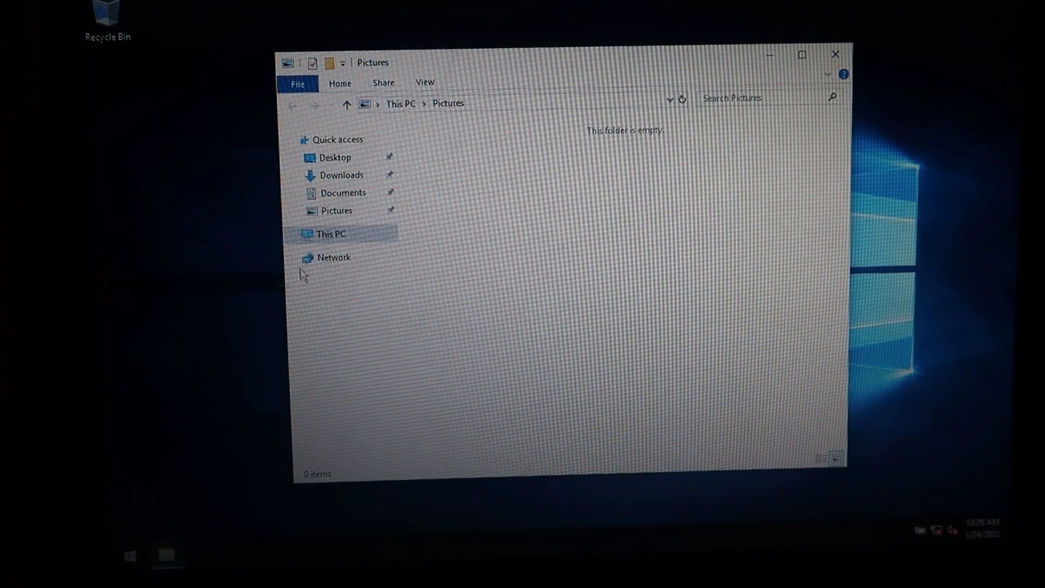
click(332, 234)
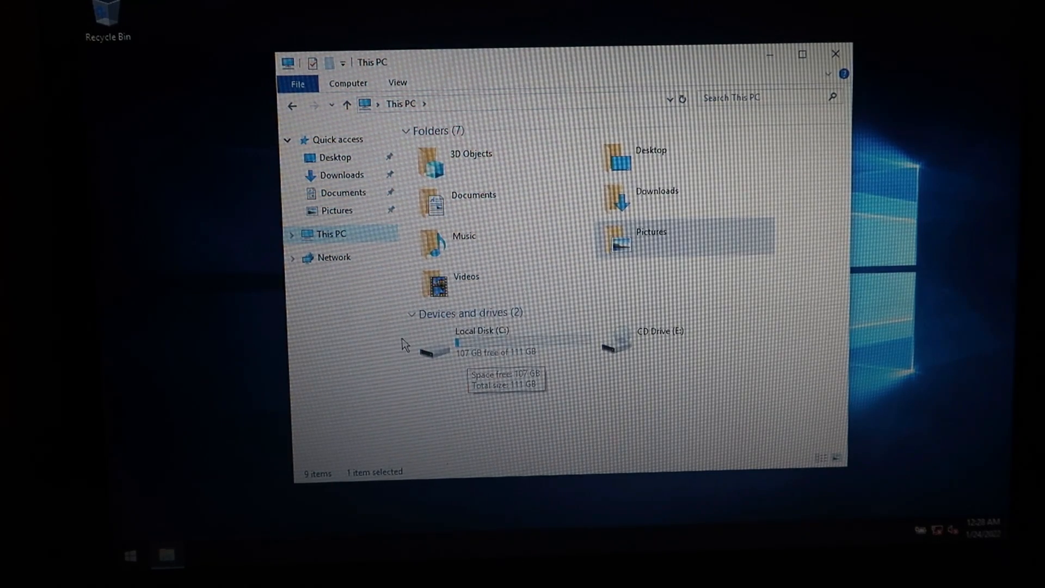
mouse_move(492, 366)
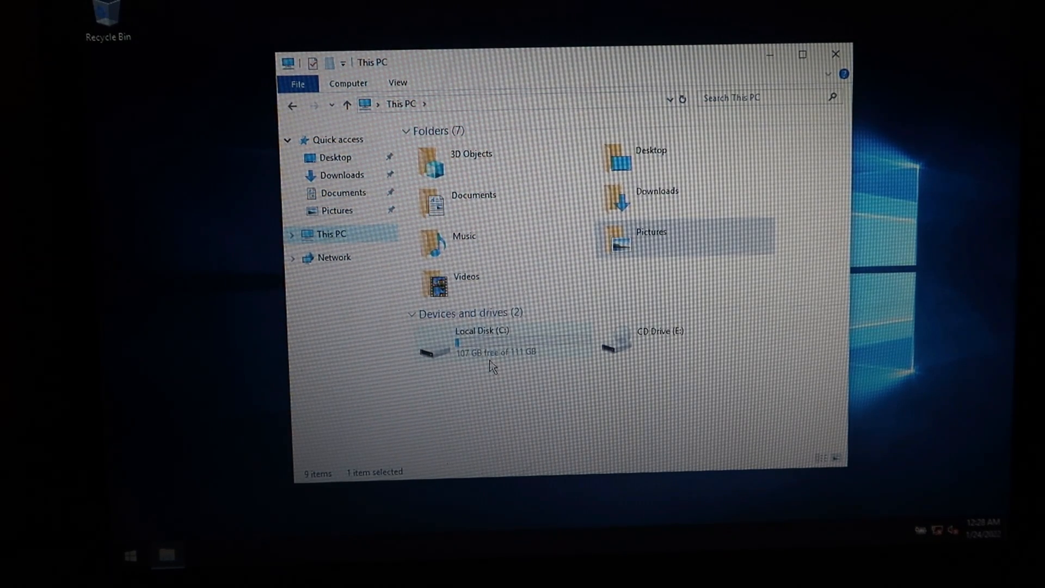
mouse_move(527, 346)
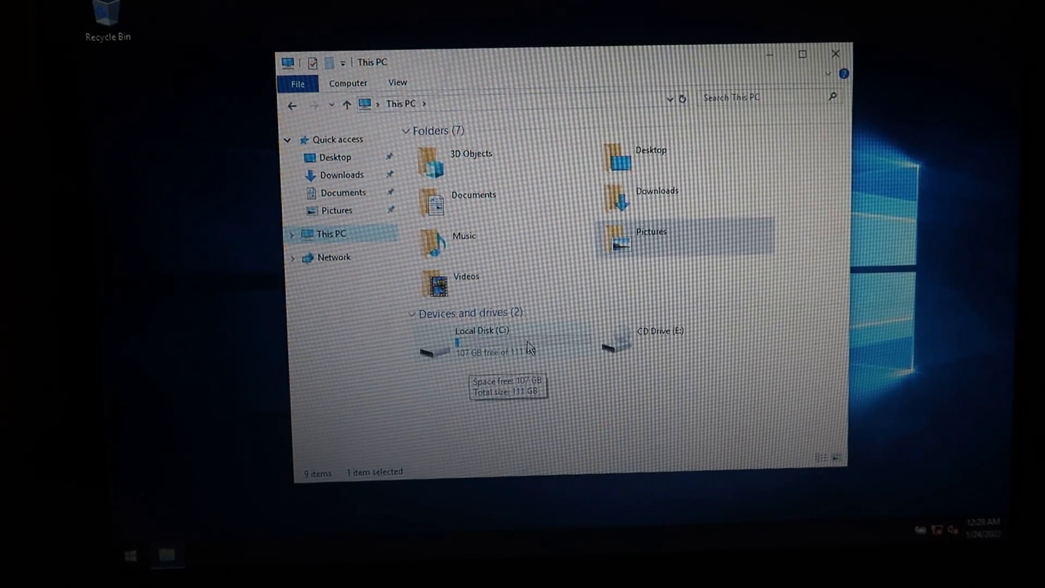
click(834, 55)
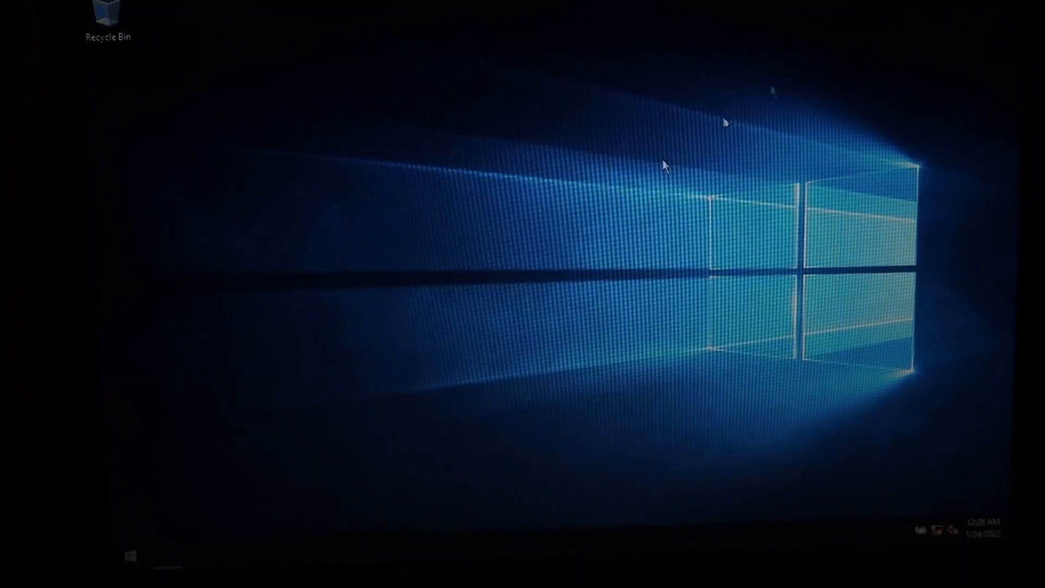
click(130, 555)
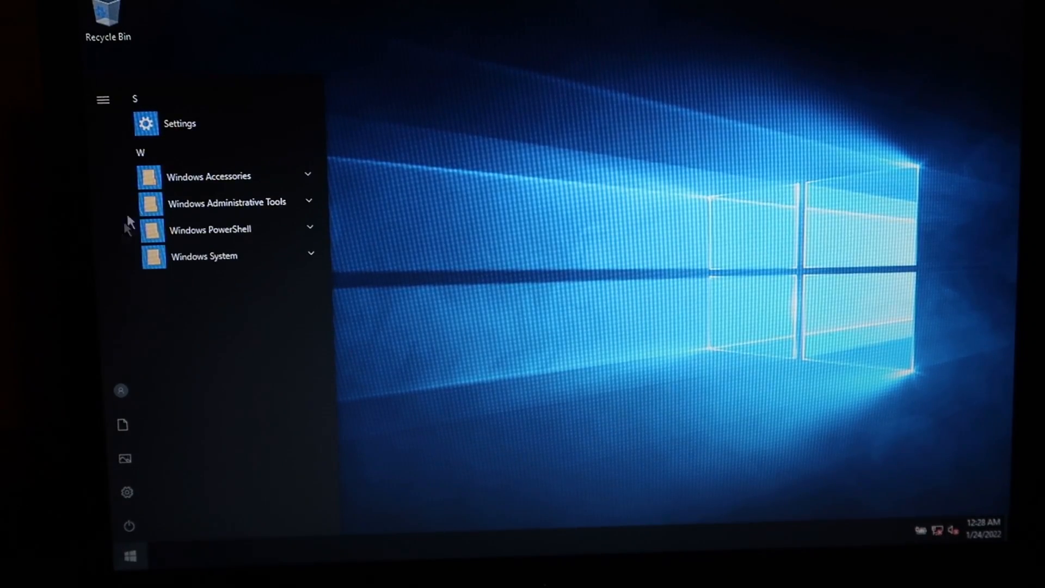
mouse_move(220, 130)
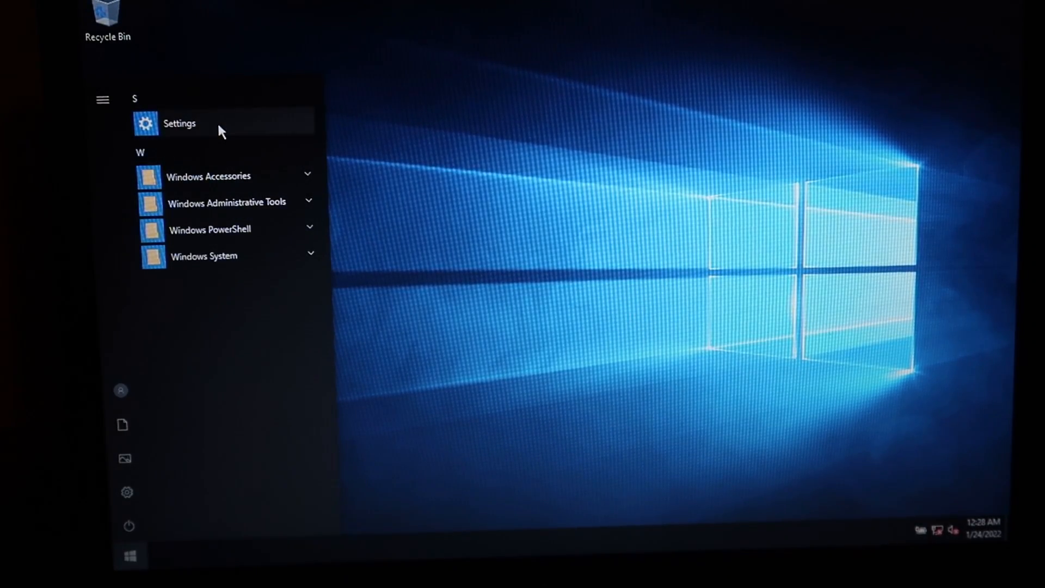
click(178, 123)
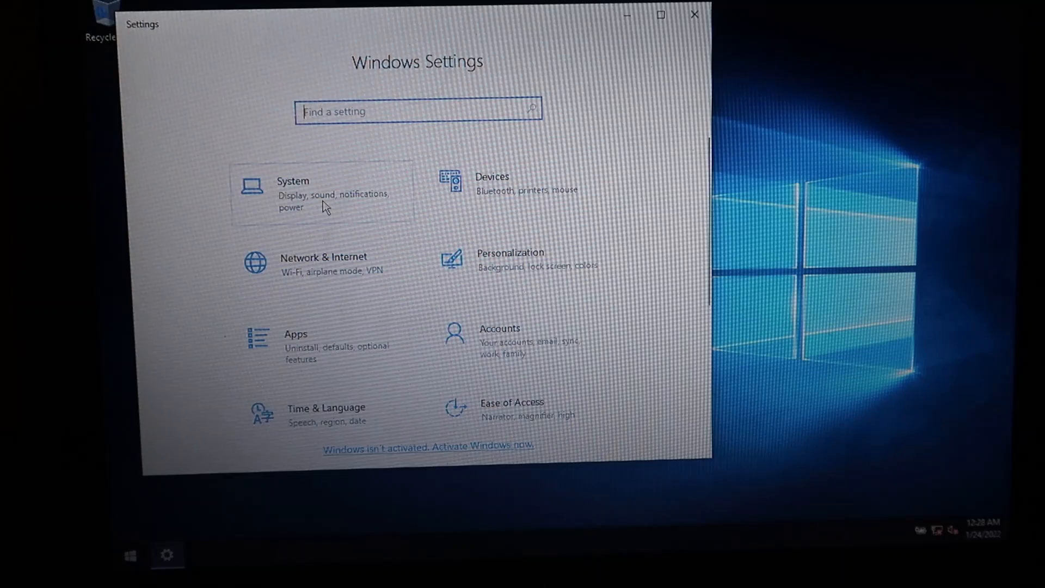
click(320, 194)
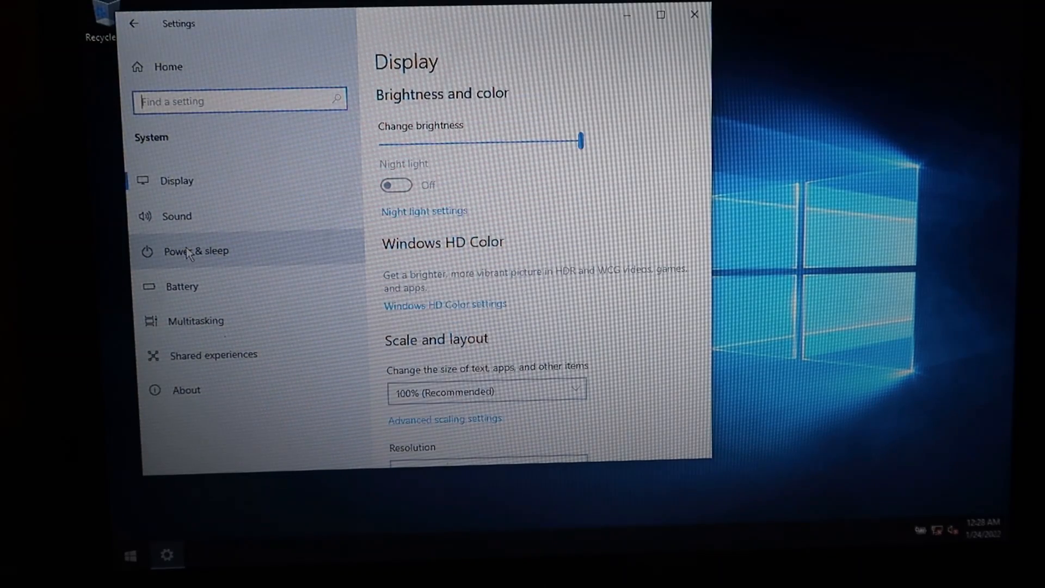
click(186, 389)
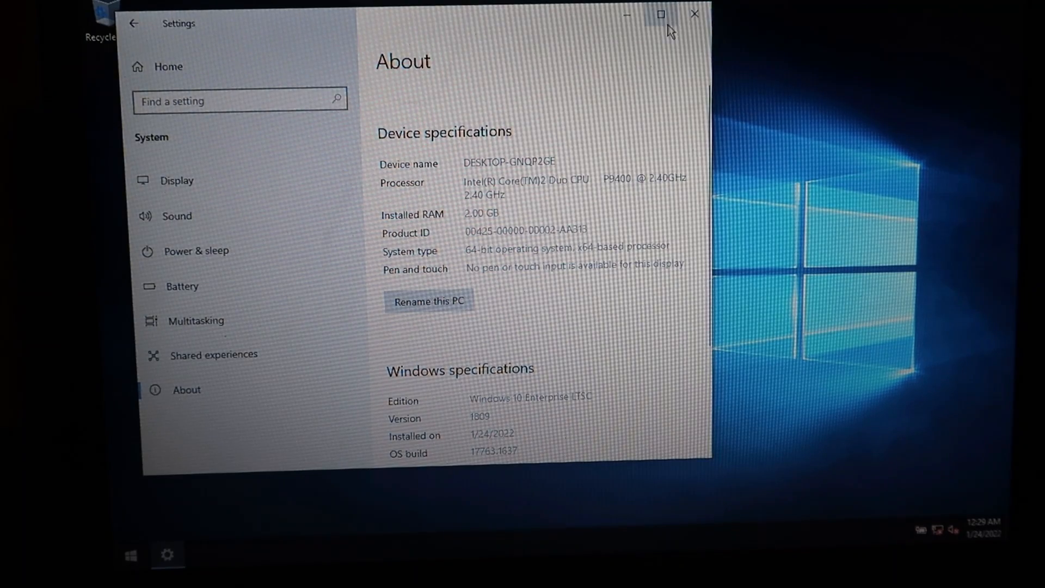
click(660, 14)
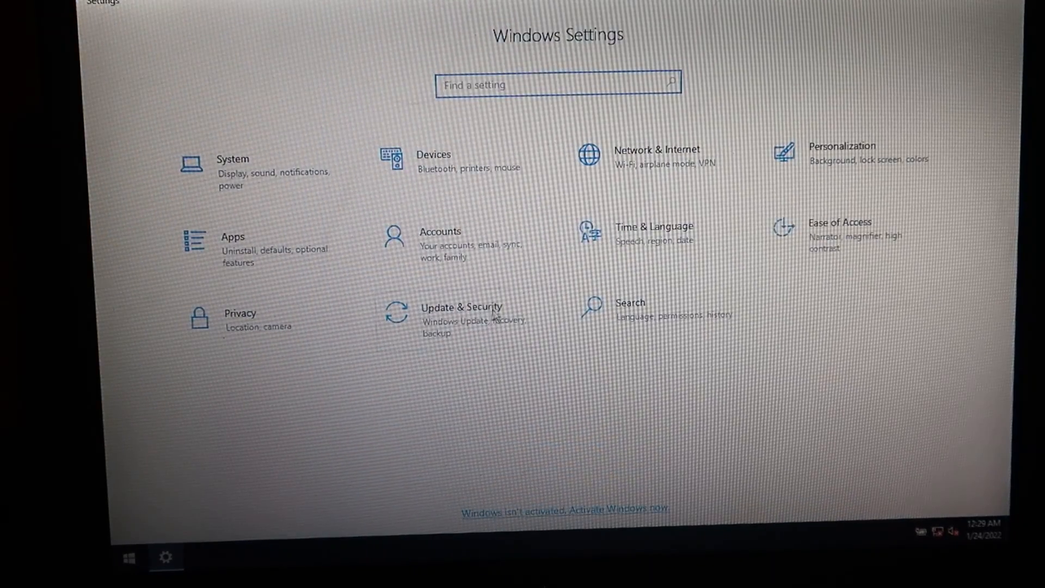
click(462, 307)
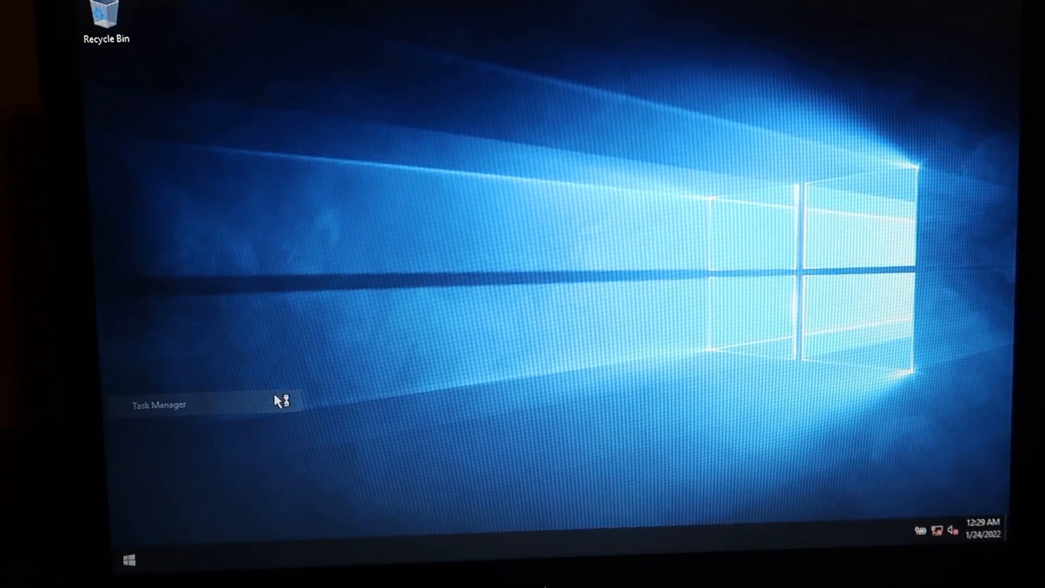
click(159, 405)
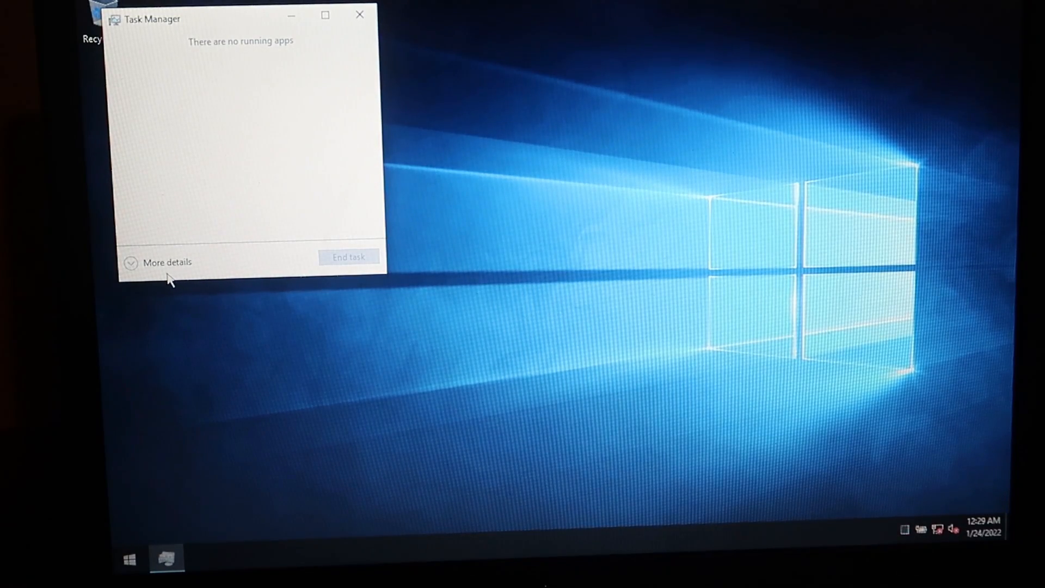
click(167, 262)
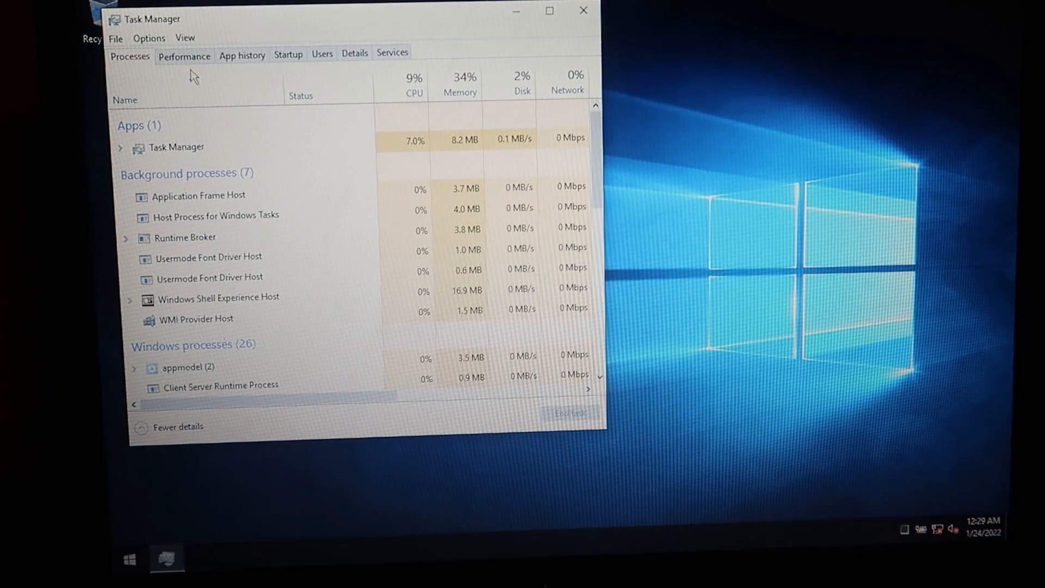
click(184, 55)
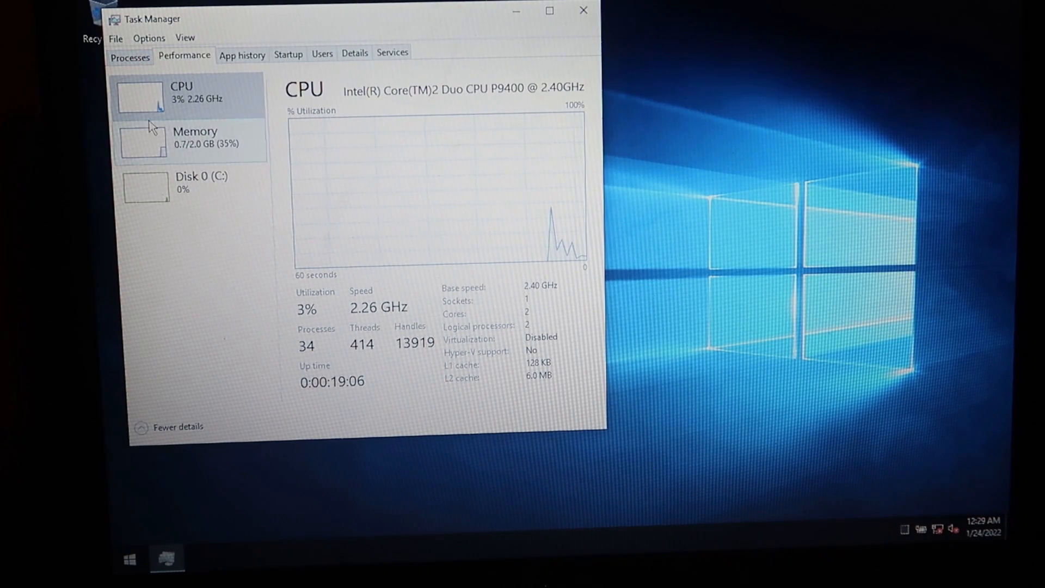
click(194, 138)
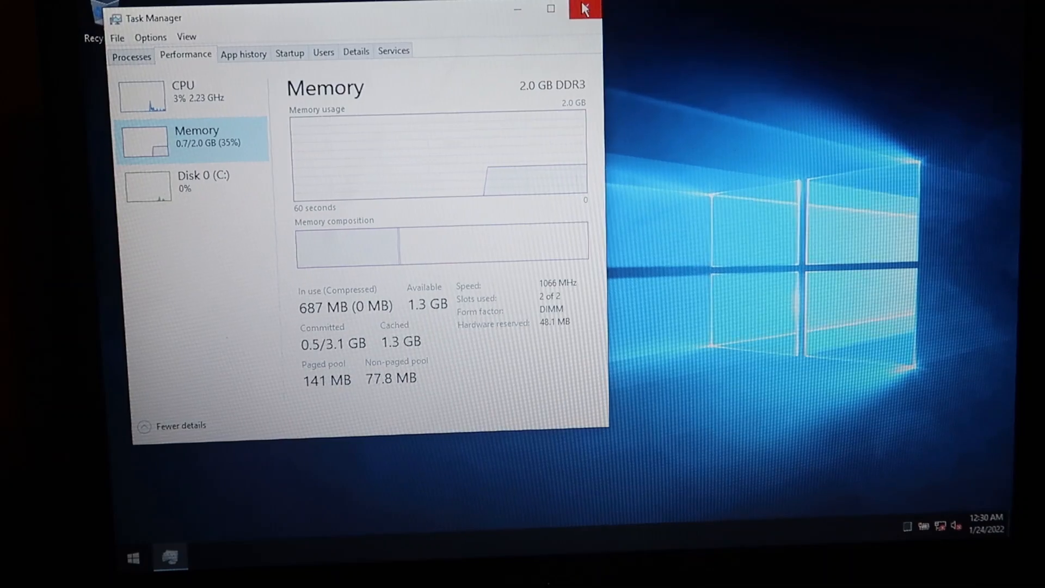
mouse_move(622, 56)
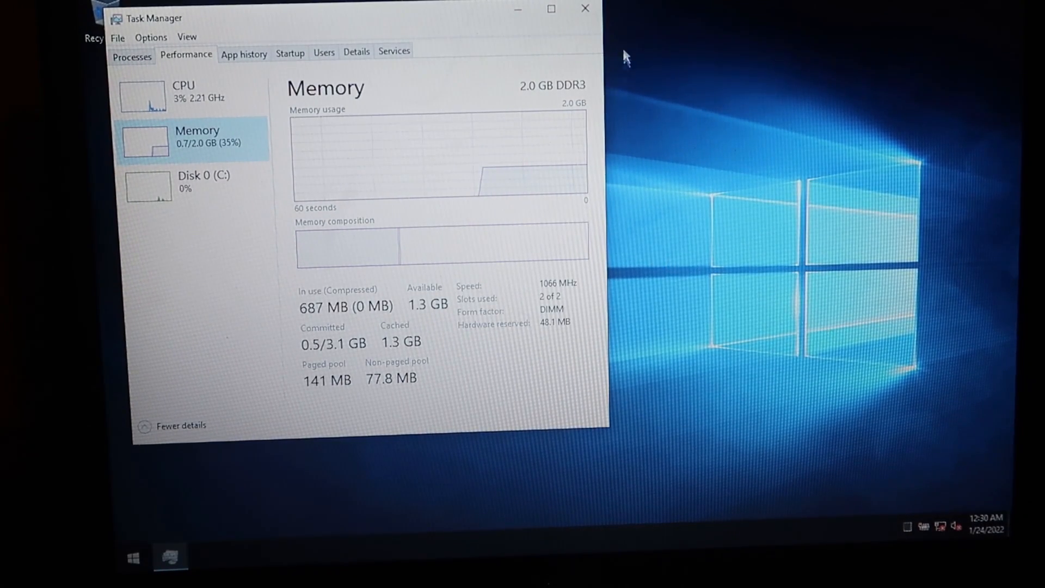
click(585, 8)
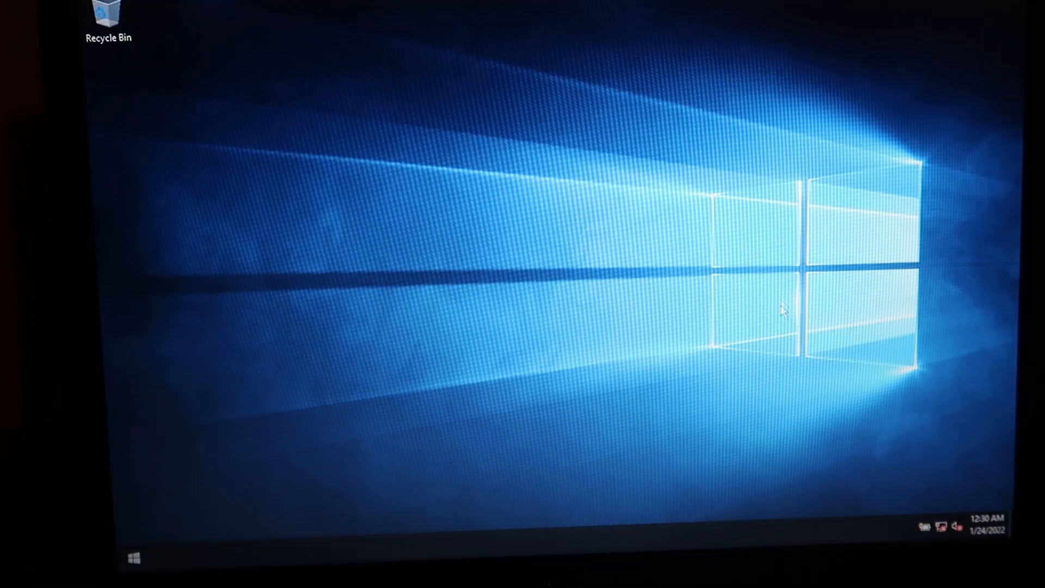
mouse_move(820, 485)
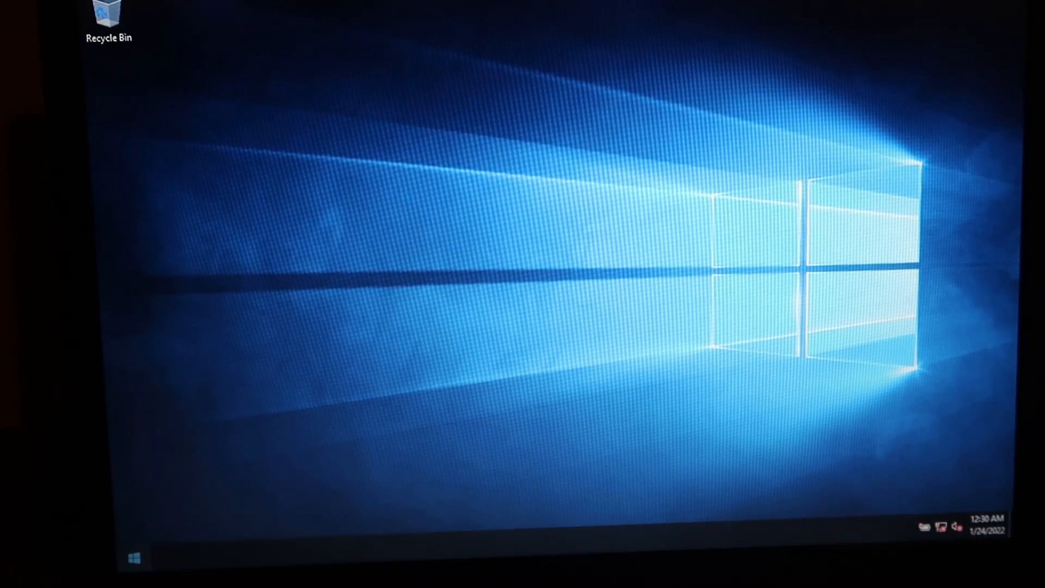
click(131, 557)
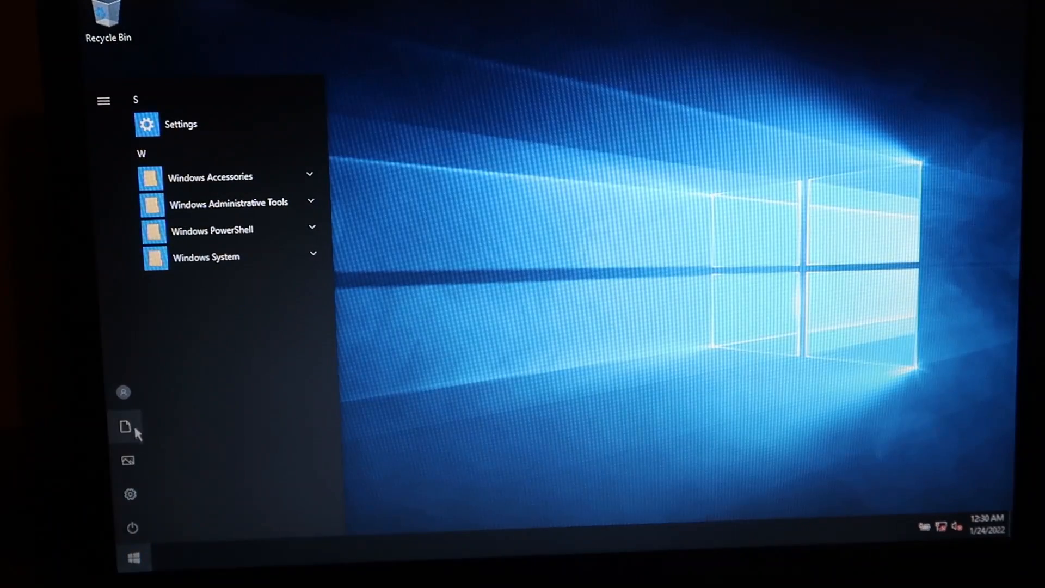
mouse_move(126, 283)
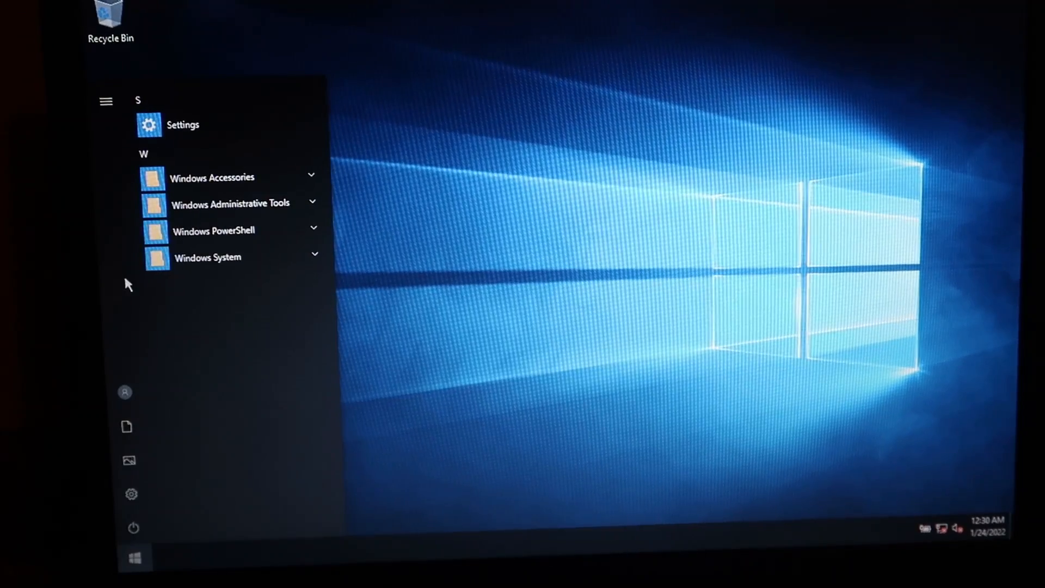
mouse_move(206, 236)
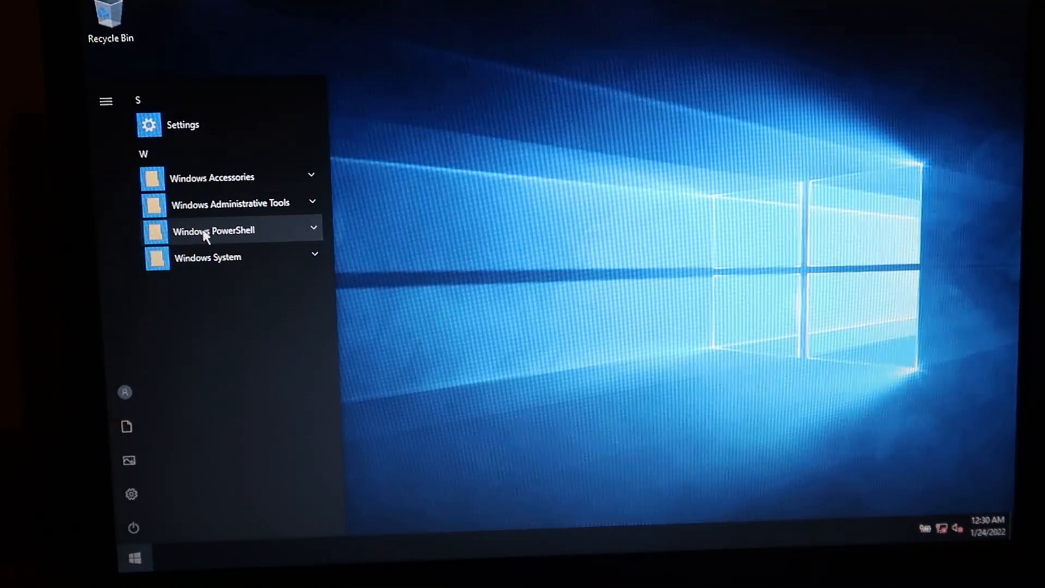
click(206, 257)
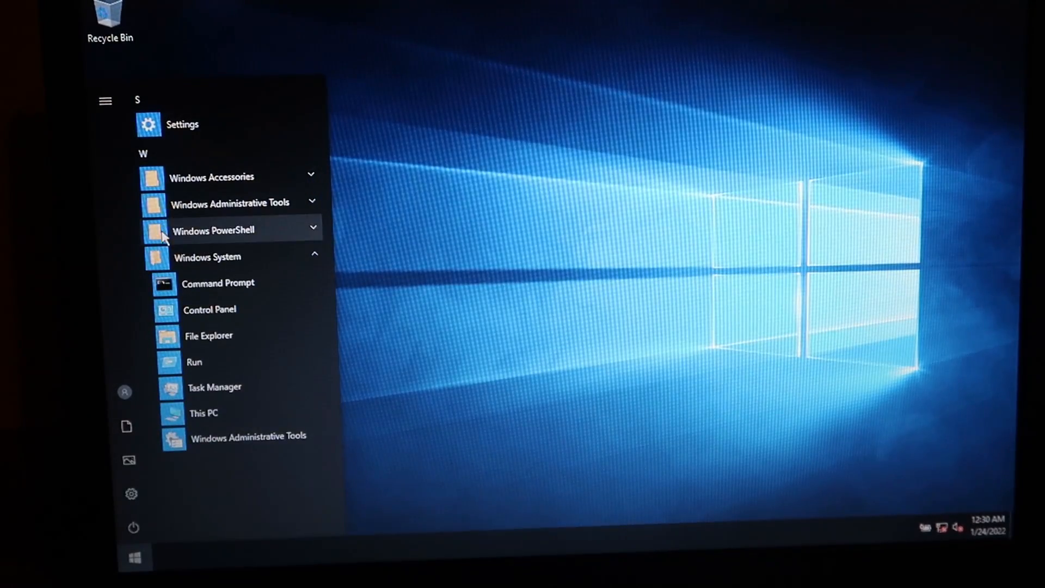
click(207, 257)
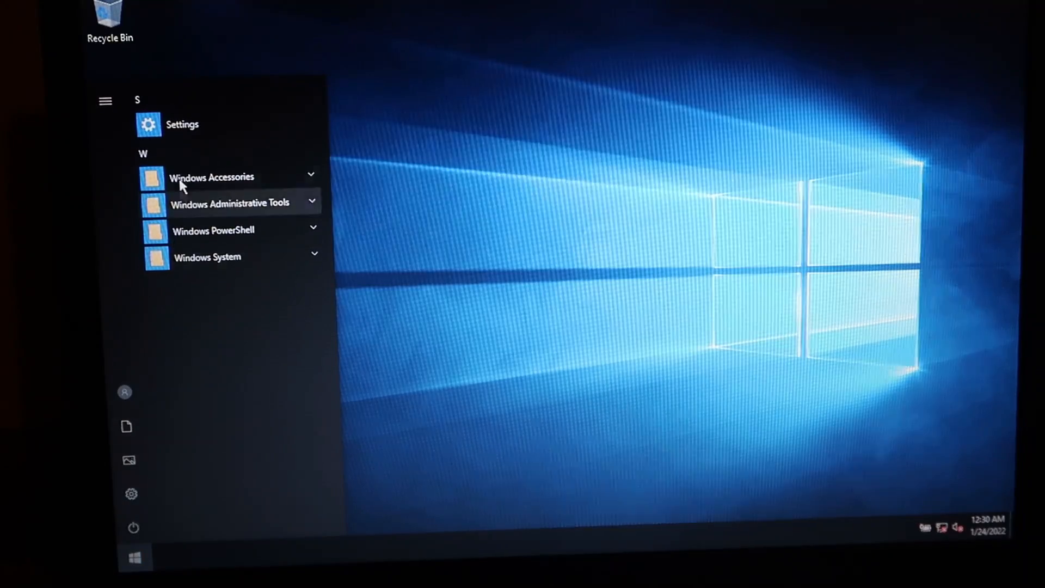
click(207, 257)
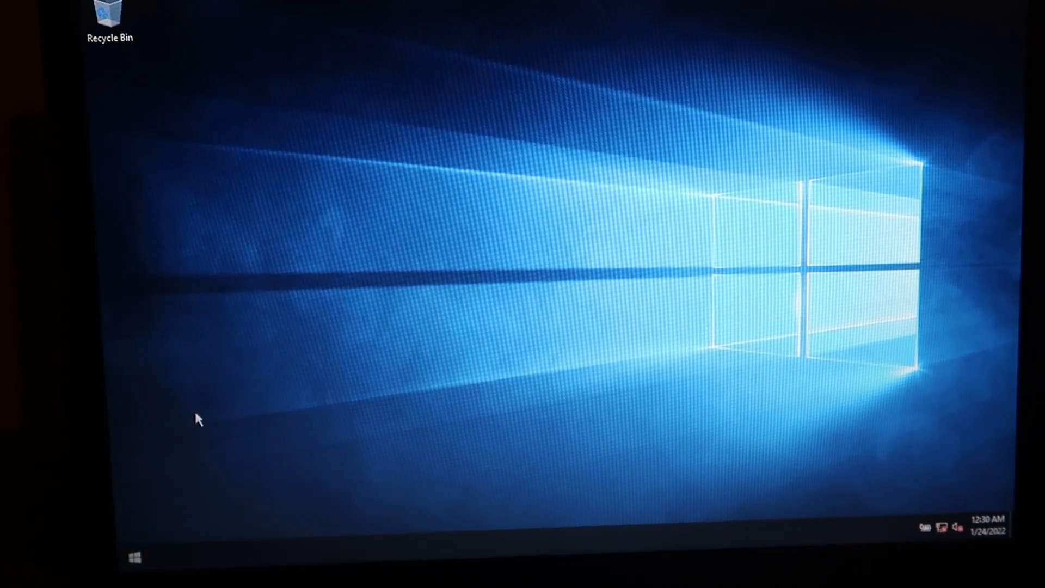
- Browse This PC in File Explorer and close the window again
click(171, 557)
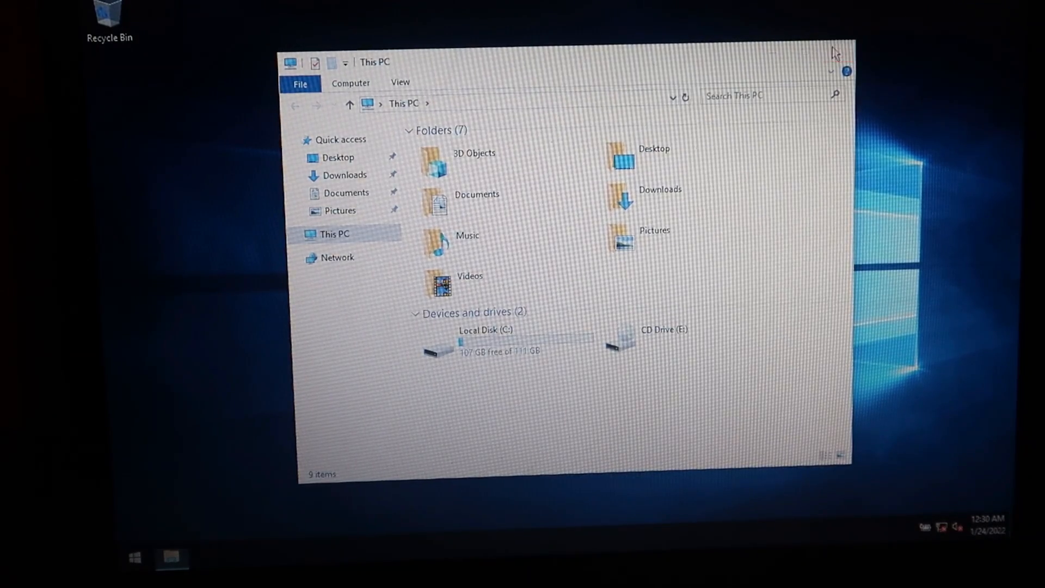
click(133, 556)
text(wi)
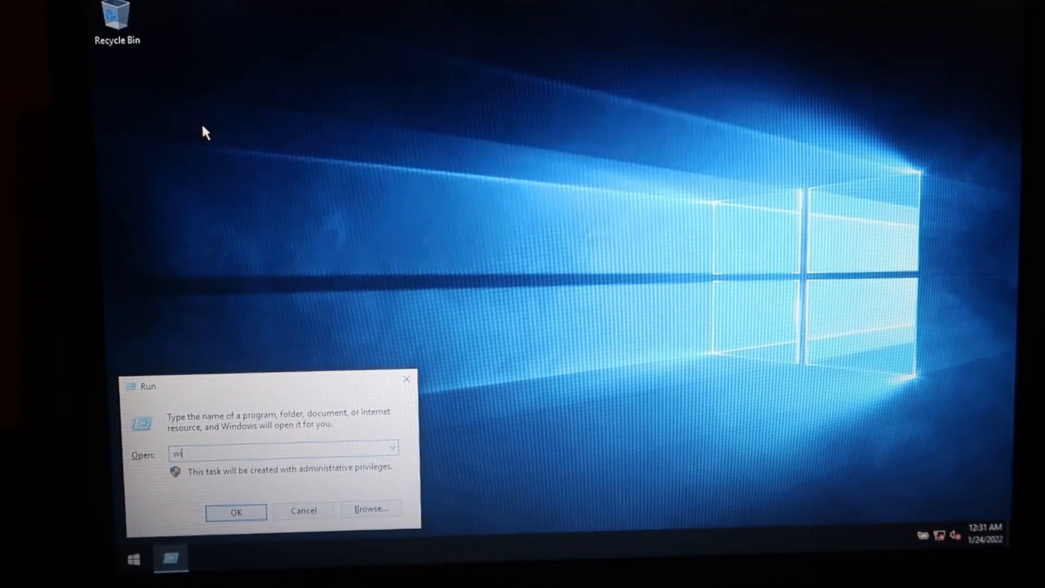
- Run winver from the Run dialog to show About Windows: Windows 10 Enterprise LTSC, build 17763.1637
text(nver)
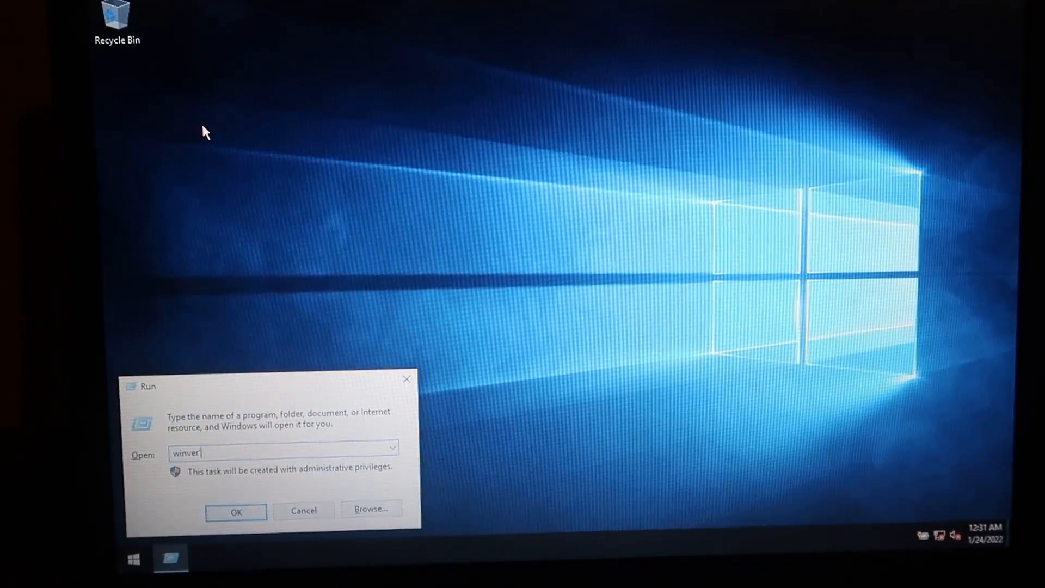
click(235, 511)
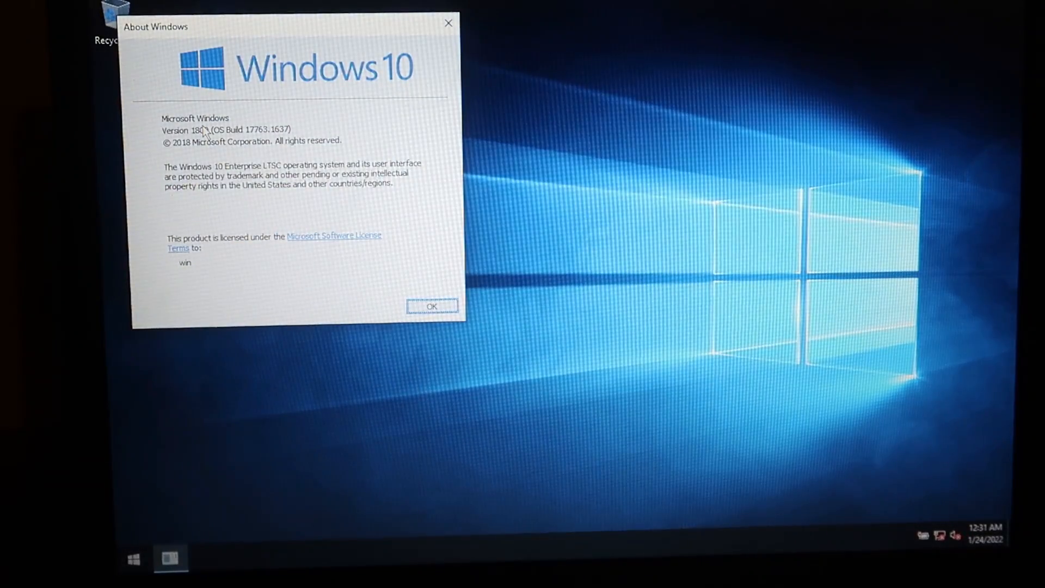